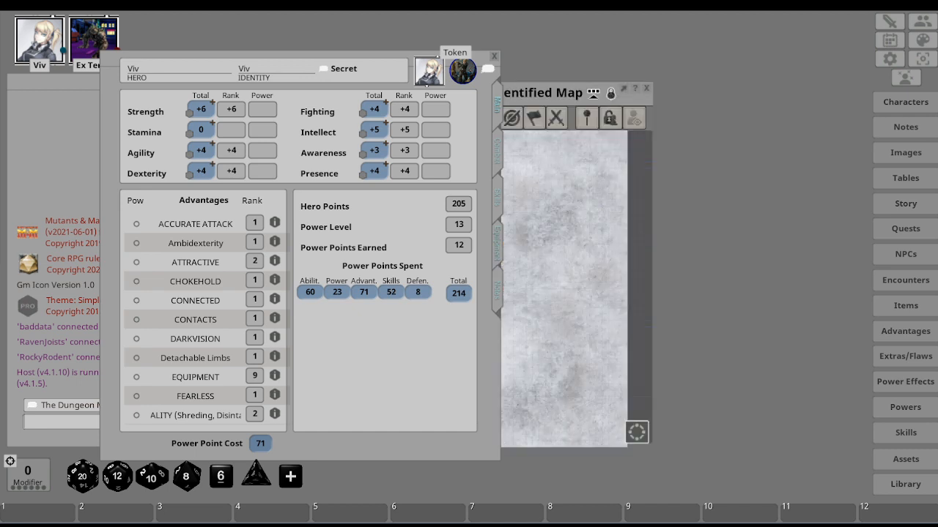
Step: Close Viv's character sheet to reveal the tactical map with all tokens
click(492, 56)
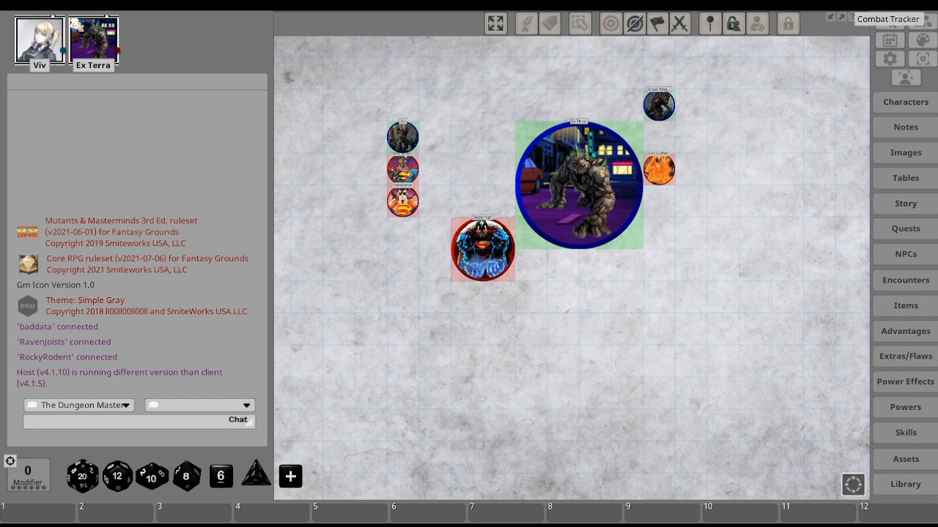
Step: Bring up the combat tracker from the sidebar for round 7
click(888, 18)
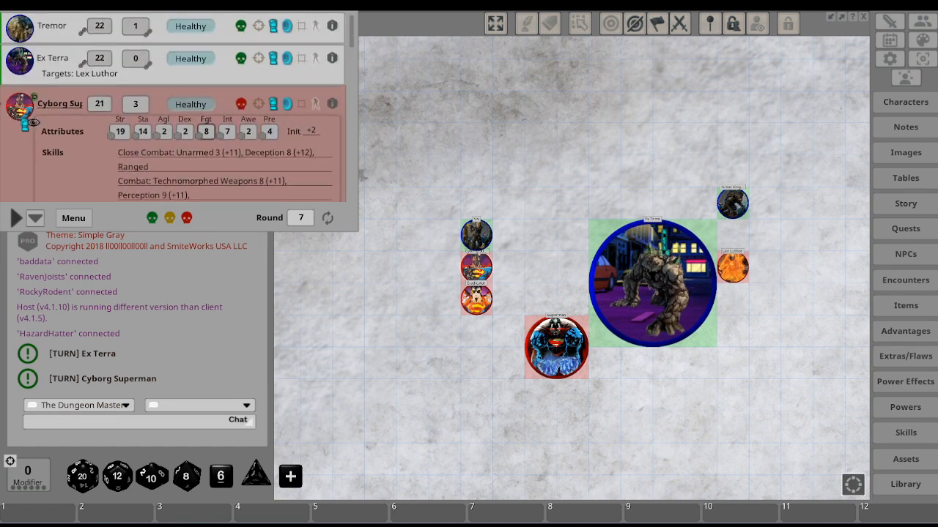
scroll(down, 3)
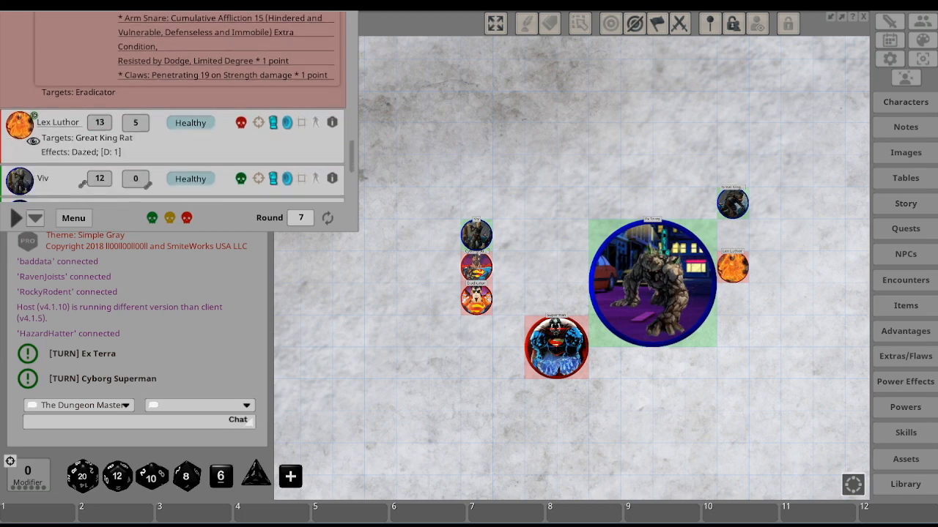
scroll(down, 3)
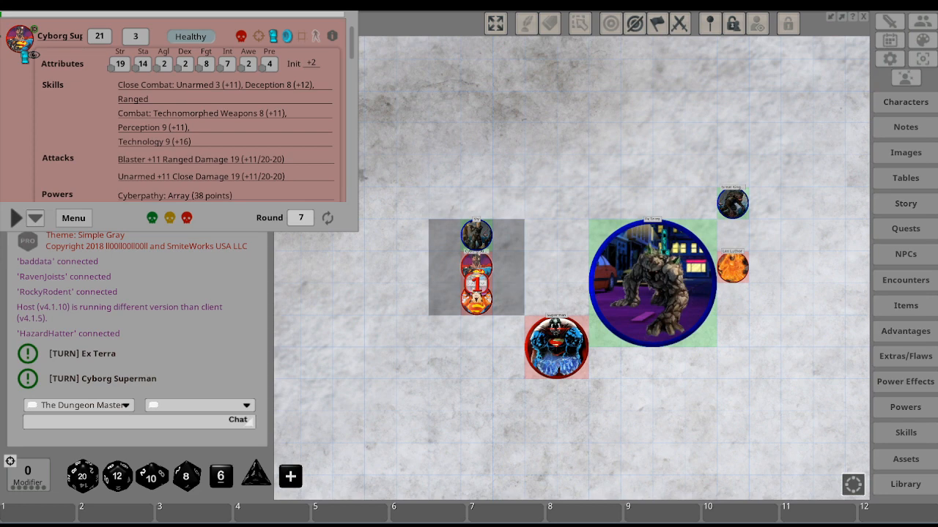
Step: Scroll through Cyborg Superman's powers to reach his Unarmed attack
scroll(down, 3)
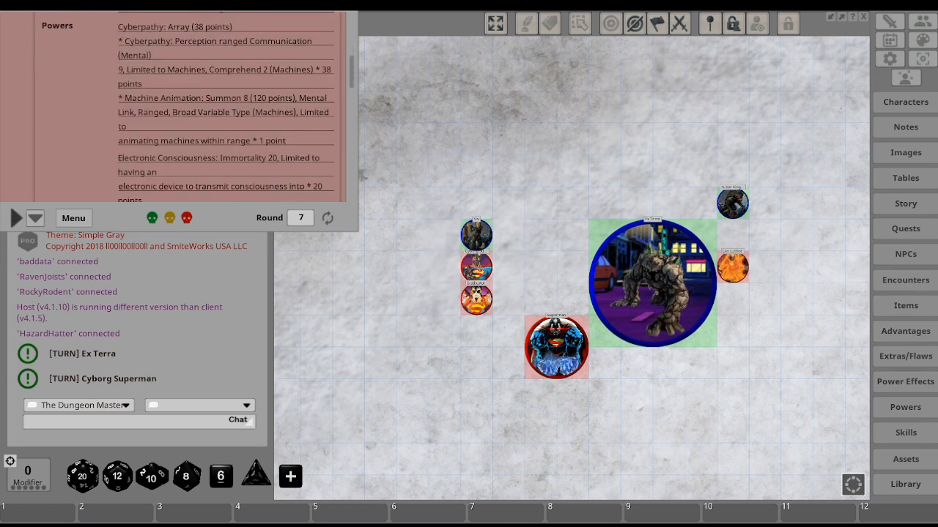
scroll(down, 3)
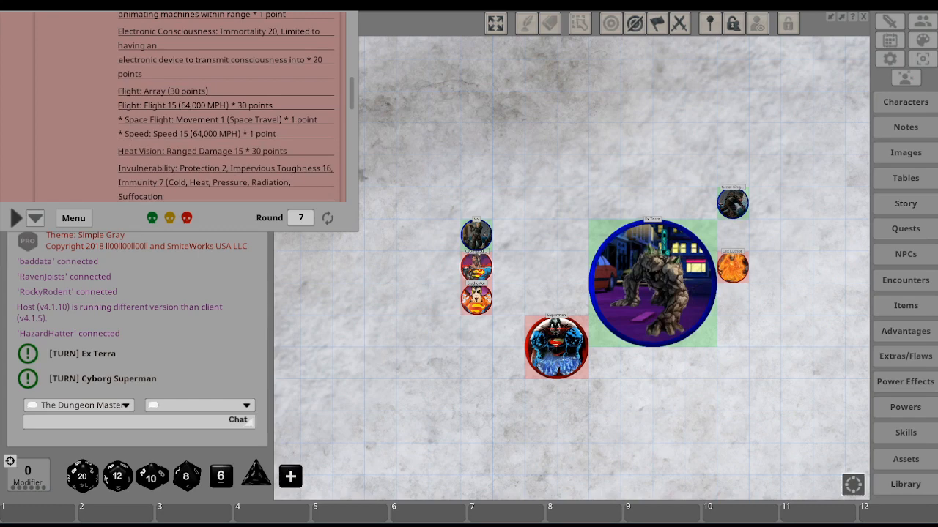
scroll(down, 3)
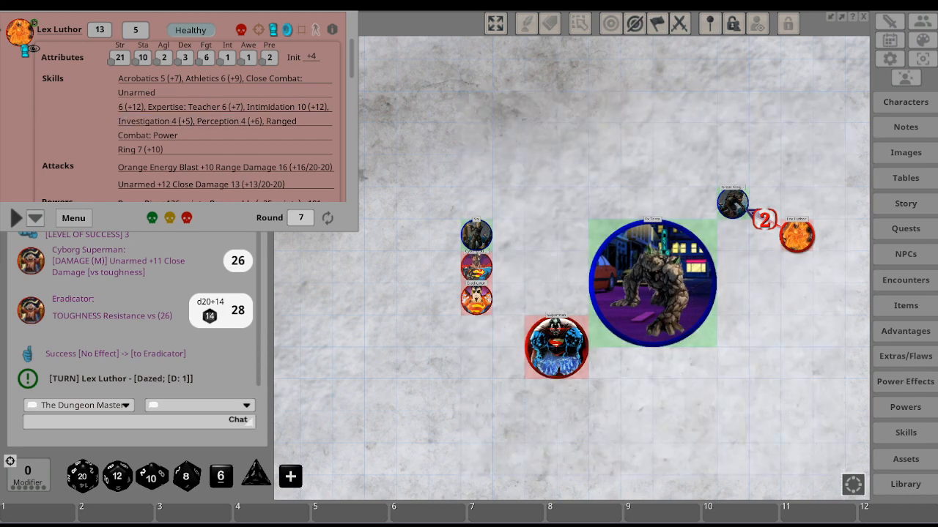
mouse_move(15, 217)
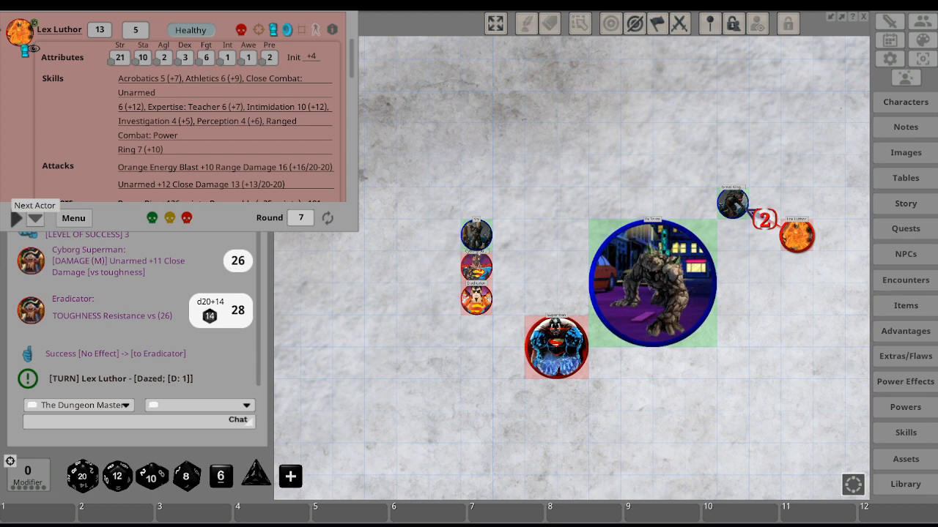
Step: Advance the combat tracker past dazed Lex Luthor to the next actor
click(15, 216)
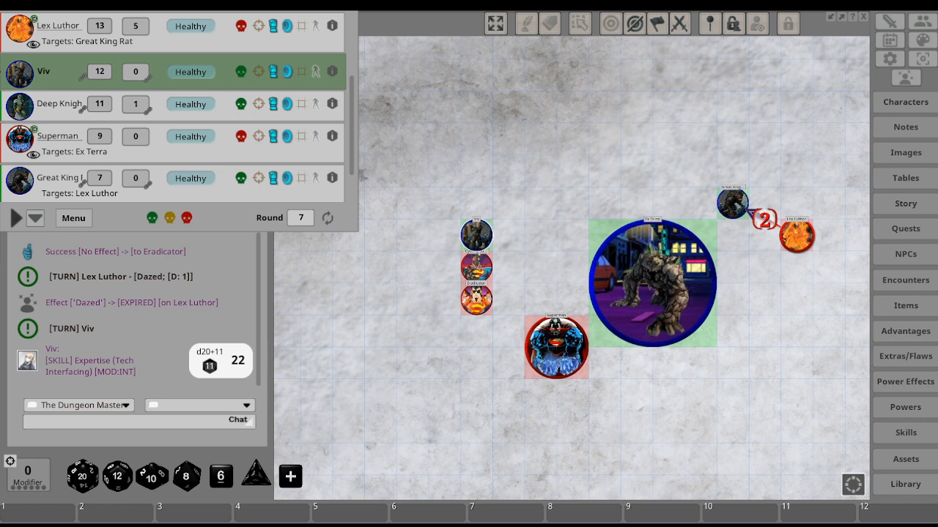
Step: Advance the combat tracker to the next actor's turn
click(15, 216)
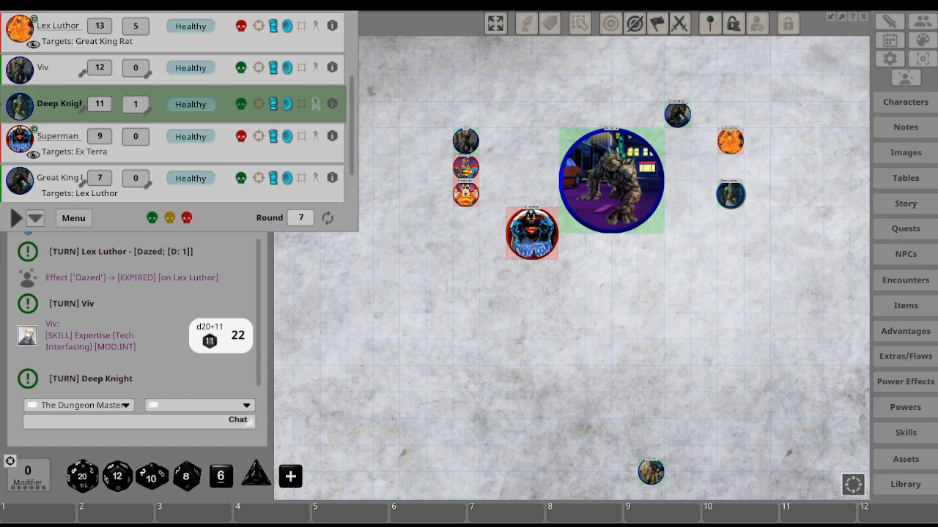
Step: Roll Deep Knight's Bubble Blast attack from the combat tracker, resulting in a miss
click(729, 194)
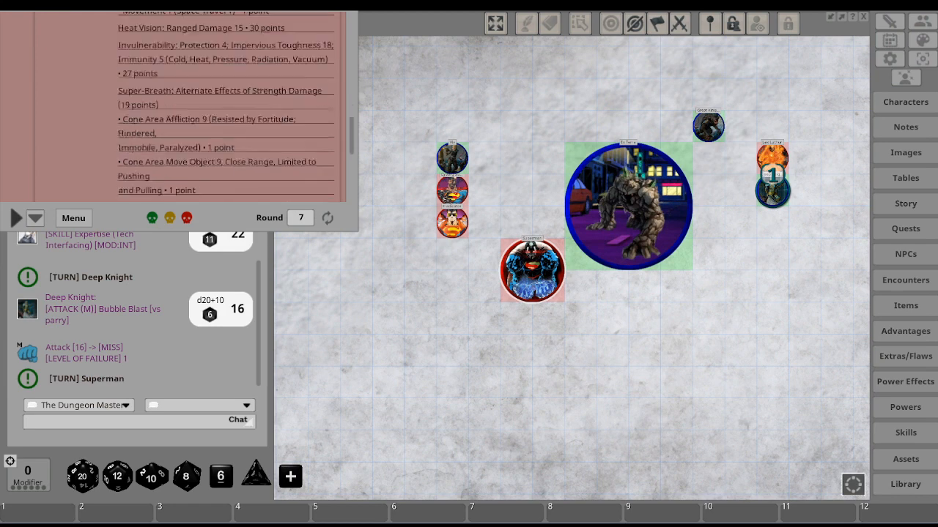
Step: Roll Superman's Unarmed +10 close attack from his sheet, ending in an automatic miss
scroll(down, 3)
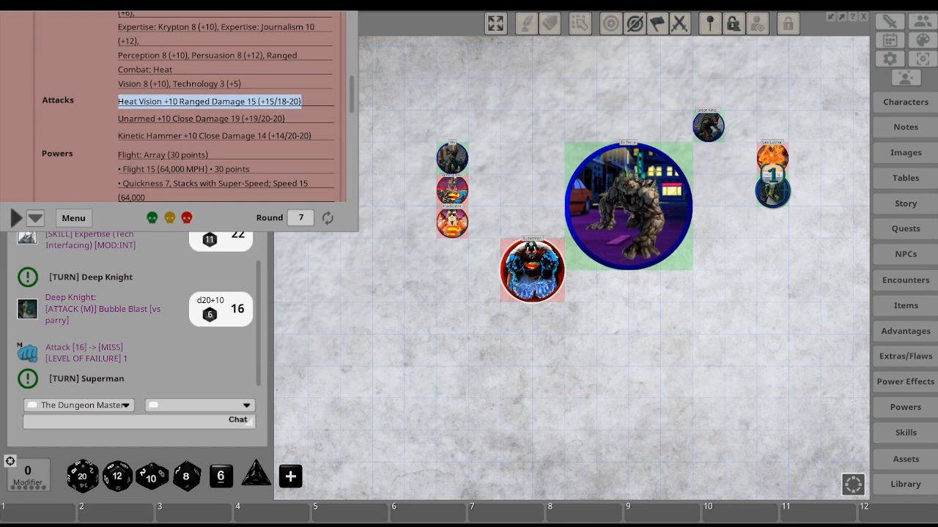
click(200, 117)
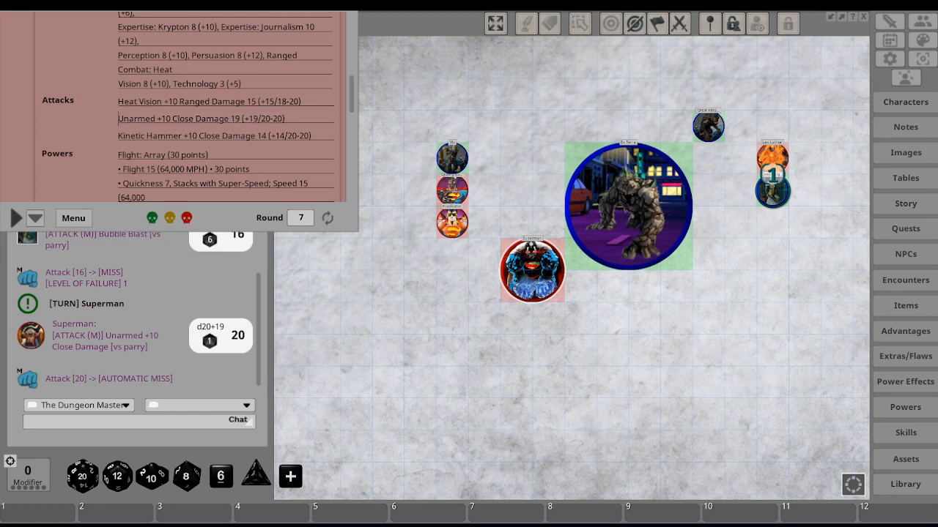
Step: Move Superman beside Ex Terra, target him and roll the Heat Vision attack
drag(532, 270, 724, 189)
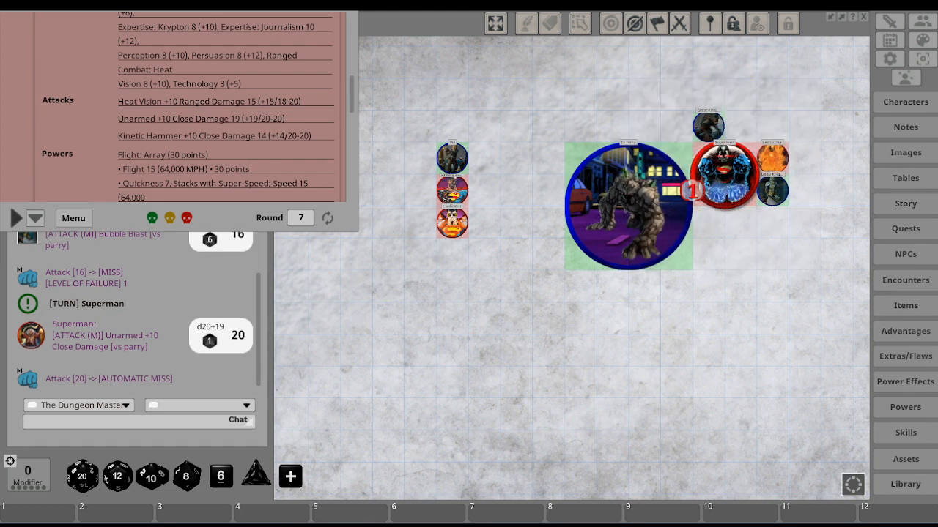
click(203, 117)
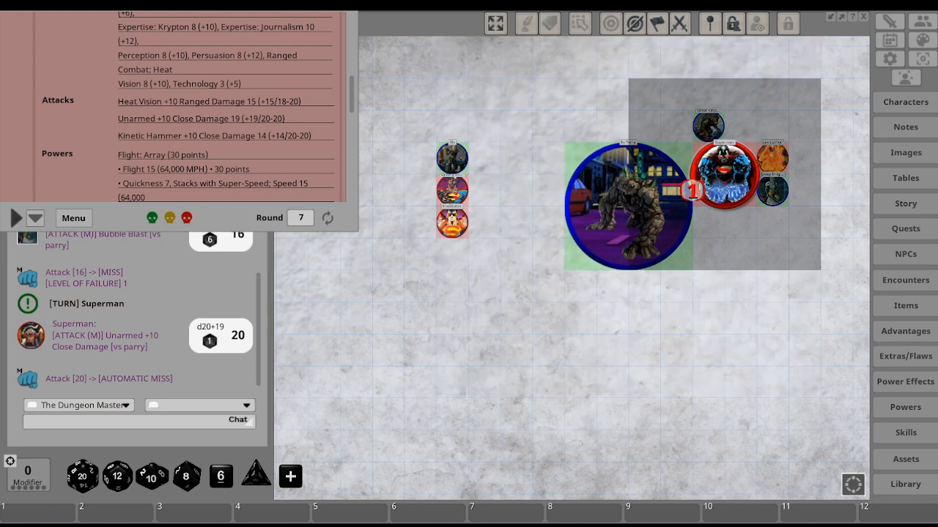
drag(723, 173, 759, 109)
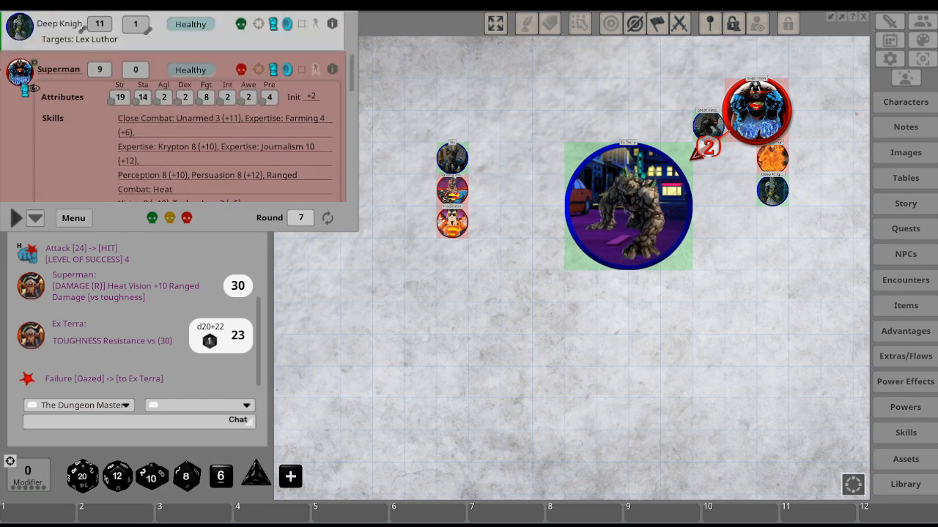
Step: Scroll the combat tracker down to Ex Terra's attack entry
scroll(down, 3)
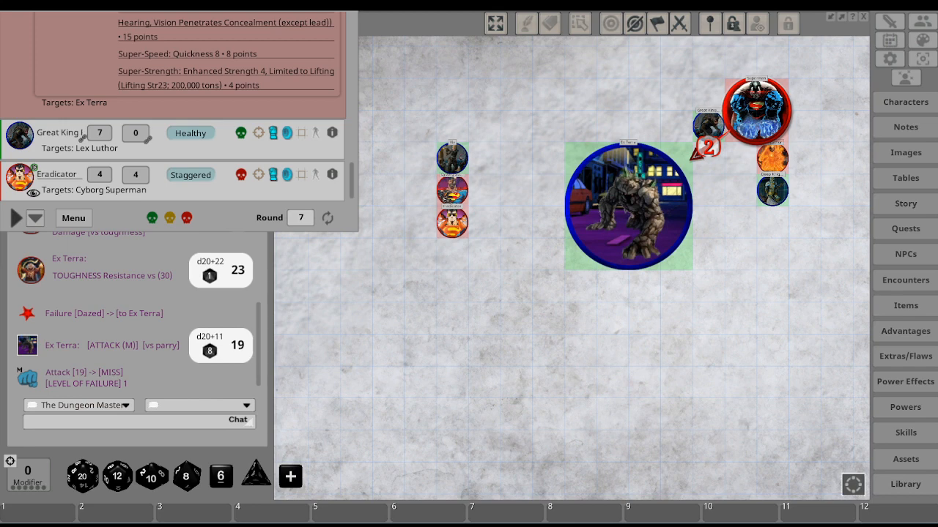
mouse_move(35, 217)
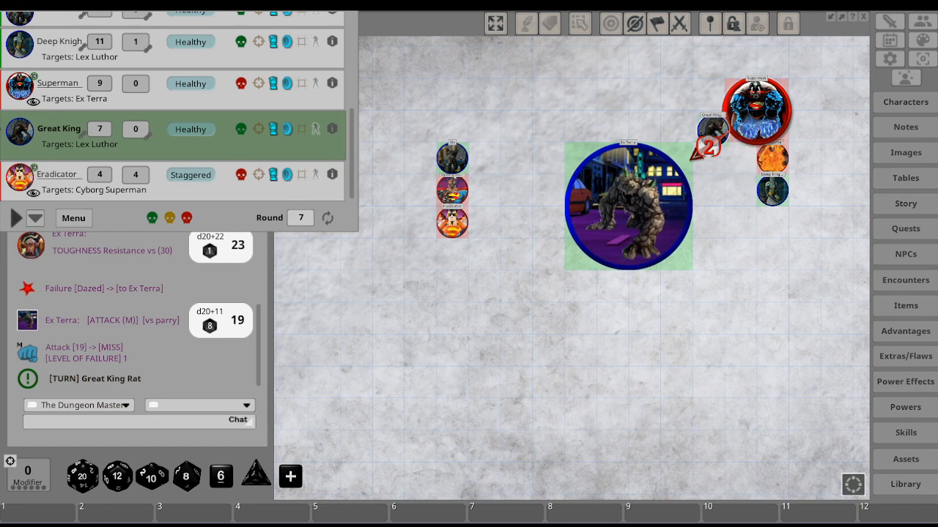
Step: Drag Great King Rat's targeting onto Tremor to set up the Heal Beam attack
drag(709, 129, 738, 158)
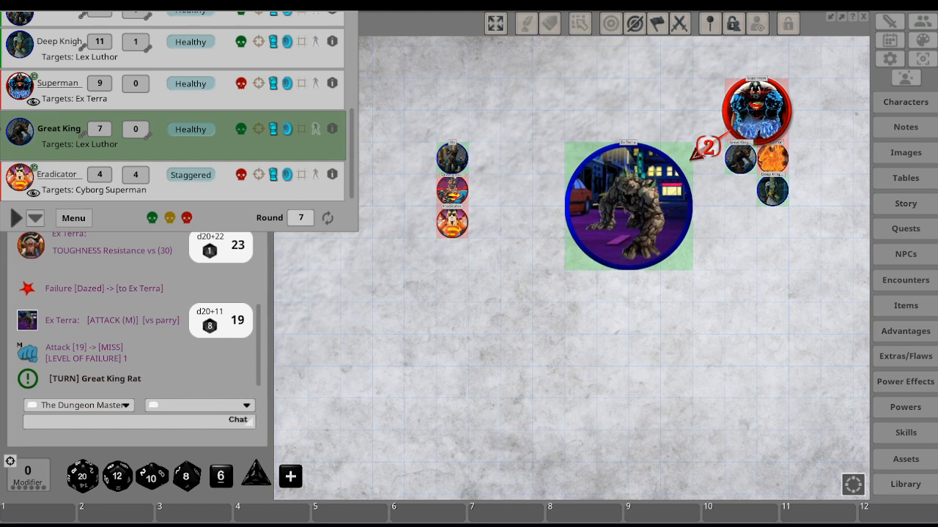
drag(740, 158, 686, 501)
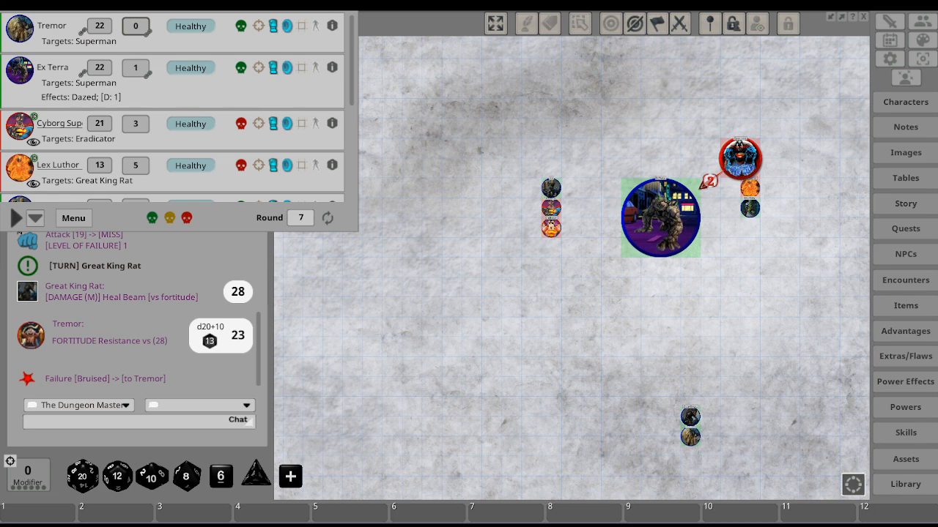
Step: Scroll the effects list to reach the blank custom effect entry
scroll(down, 3)
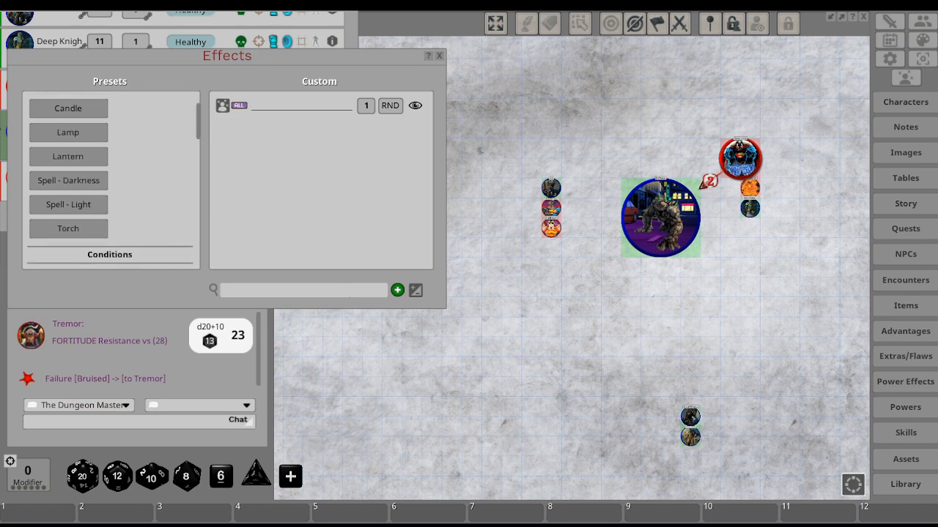
Step: Scroll the Conditions presets to Fatigued for Great King Rat and dismiss the Effects window
scroll(down, 3)
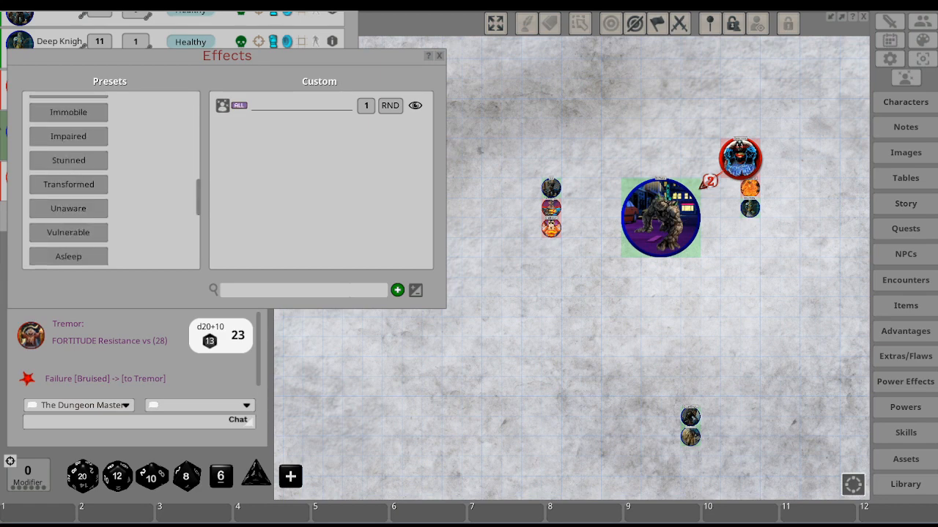
scroll(down, 3)
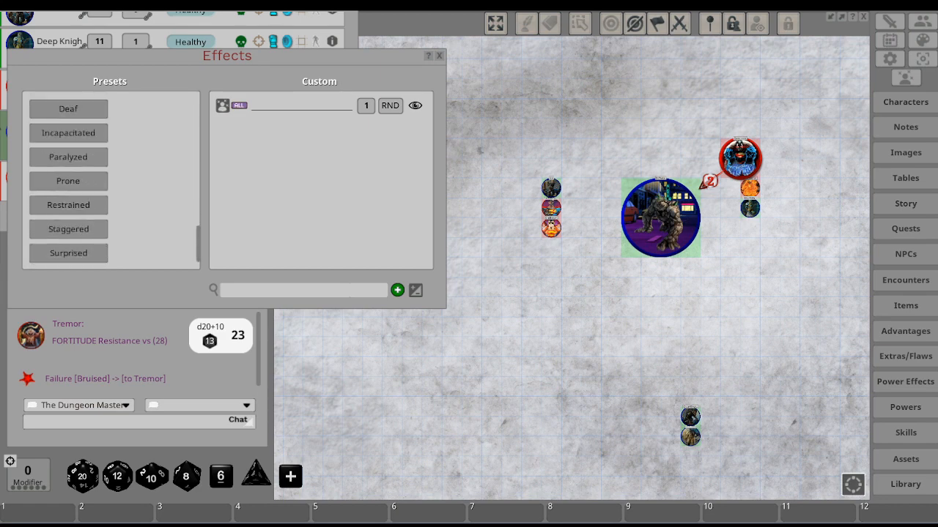
scroll(down, 3)
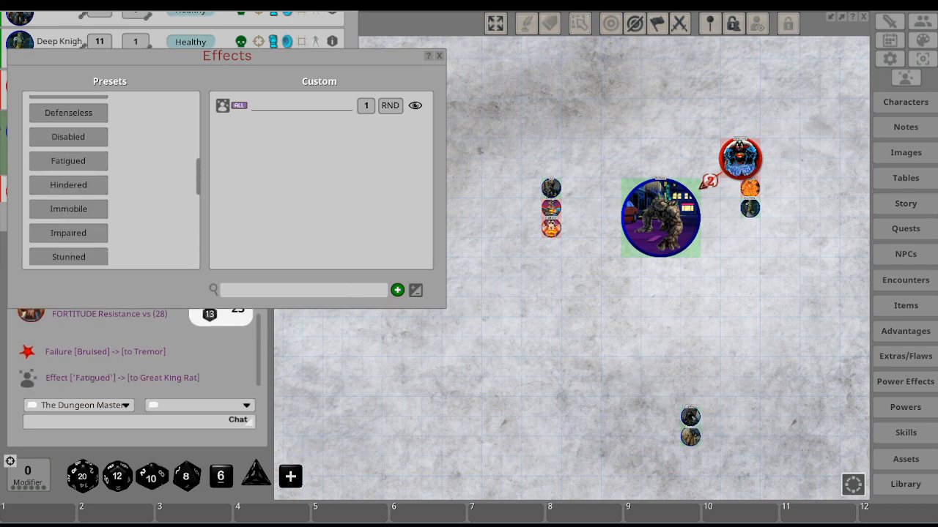
click(440, 56)
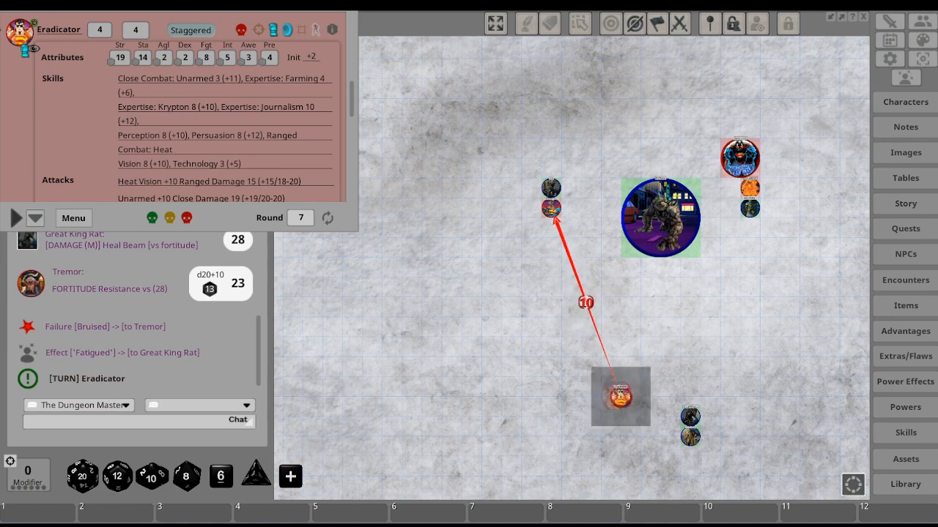
Step: Pan the map and pass the turn on to the next combatant in the tracker
drag(621, 397, 651, 447)
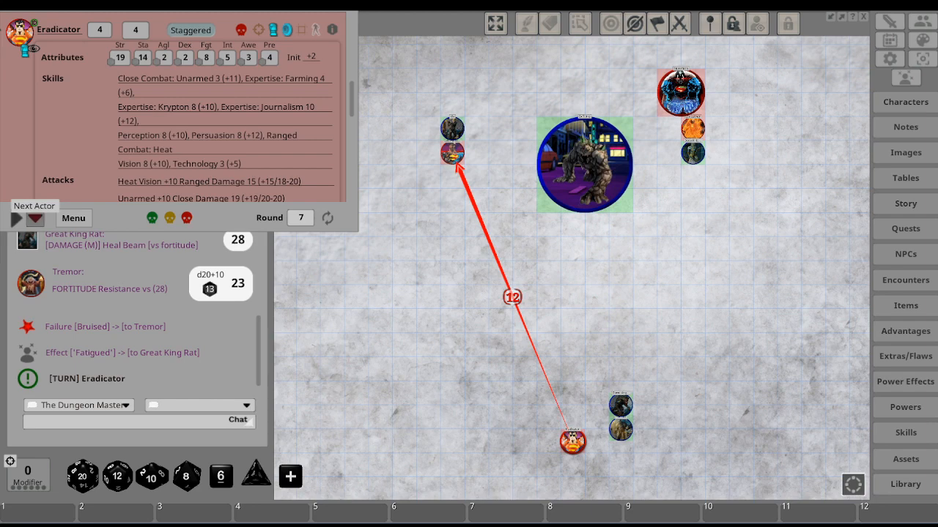
click(15, 216)
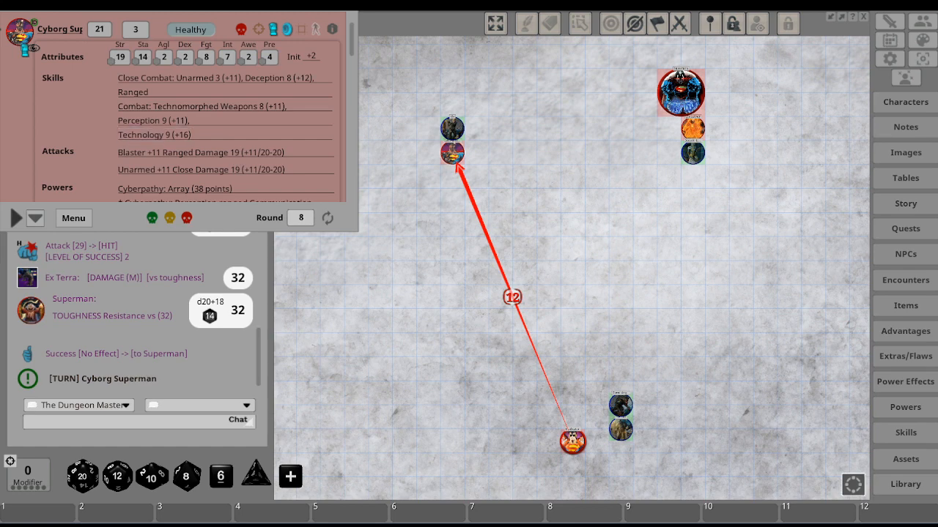
Step: Move Cyborg Superman's token up near the red-ringed token, then start Lex Luthor's turn
drag(451, 153, 536, 141)
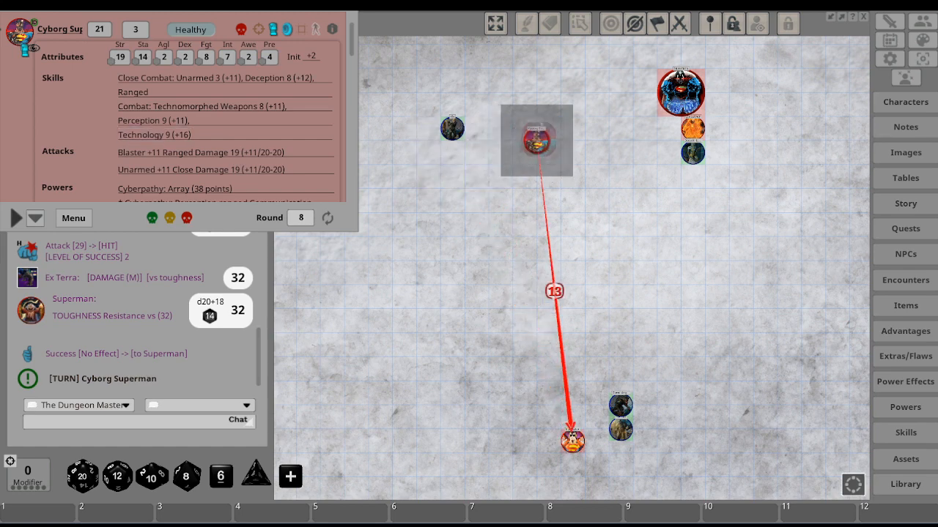
drag(536, 140, 597, 105)
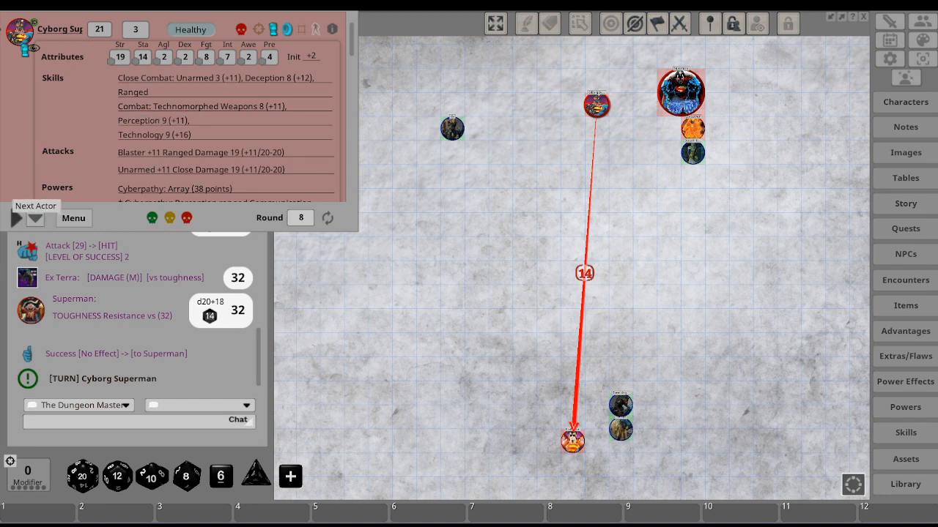
click(15, 217)
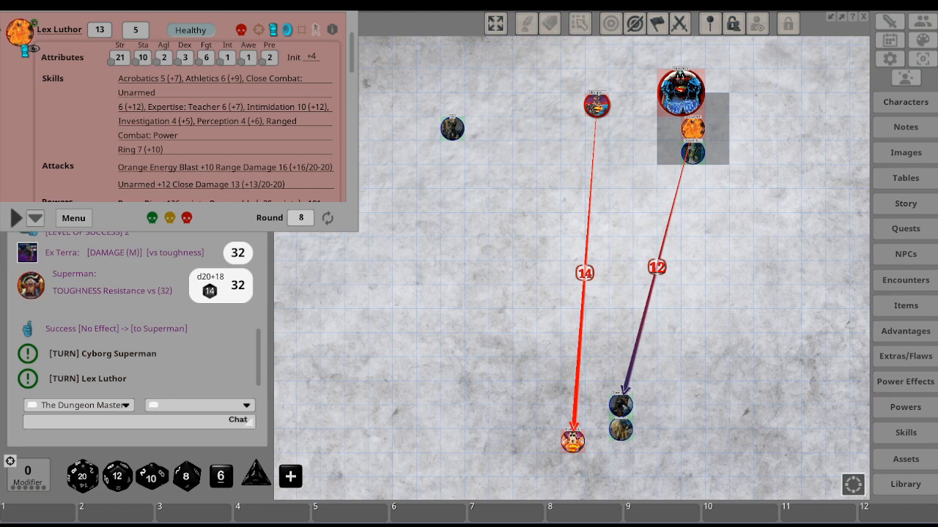
Step: Pan along the attack lines and fit the entire grey battle map in view
drag(571, 439, 295, 307)
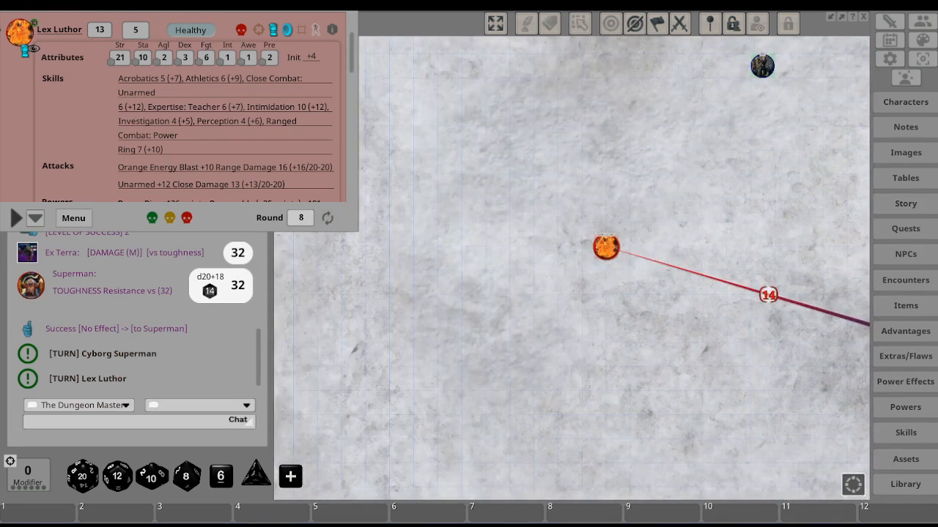
drag(607, 246, 340, 354)
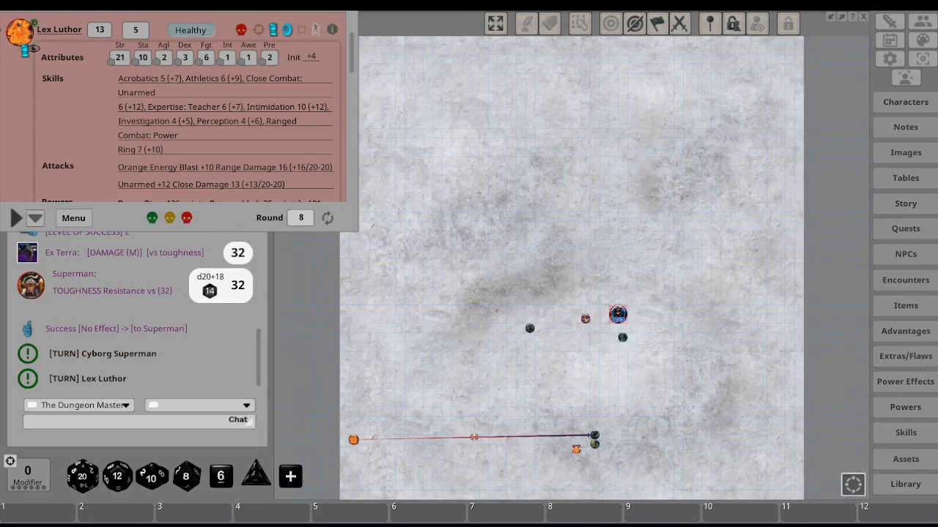
mouse_move(15, 217)
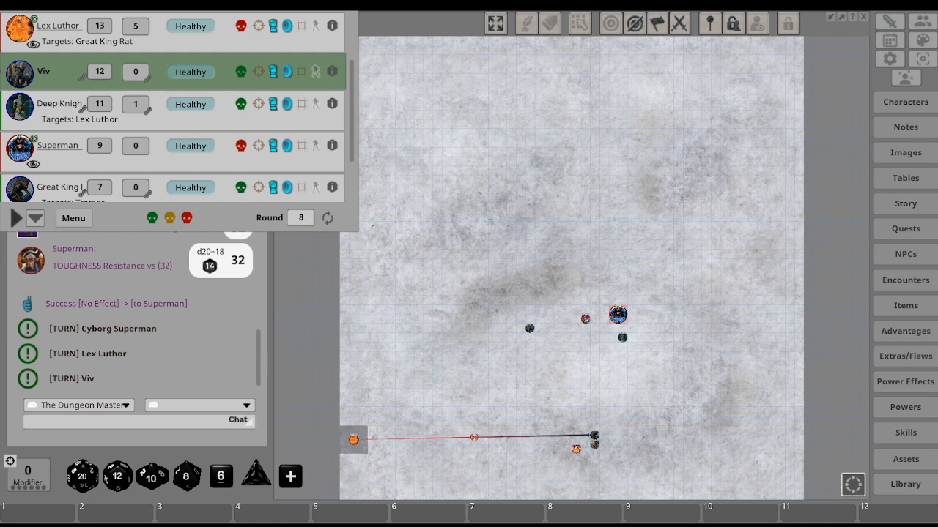
Step: Nudge the map view while Deep Knight becomes the active round 8 combatant
drag(355, 439, 345, 495)
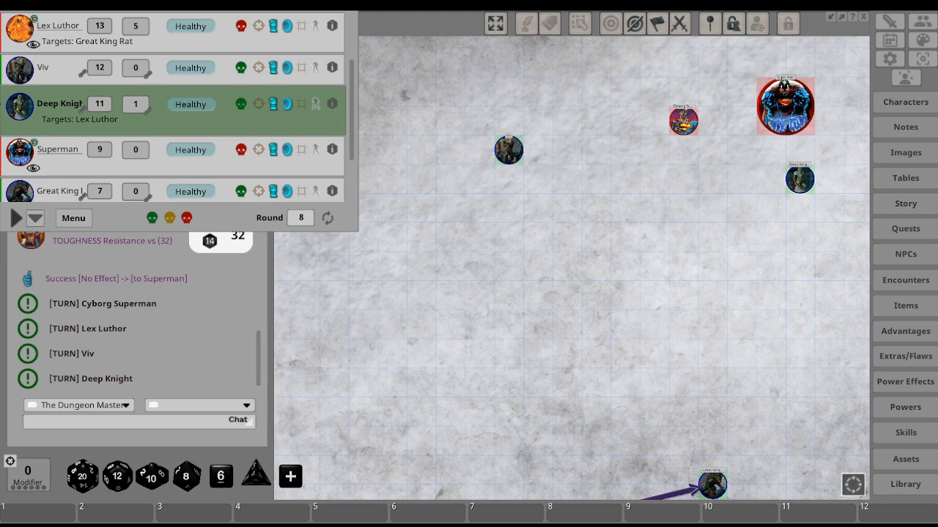
drag(800, 178, 686, 472)
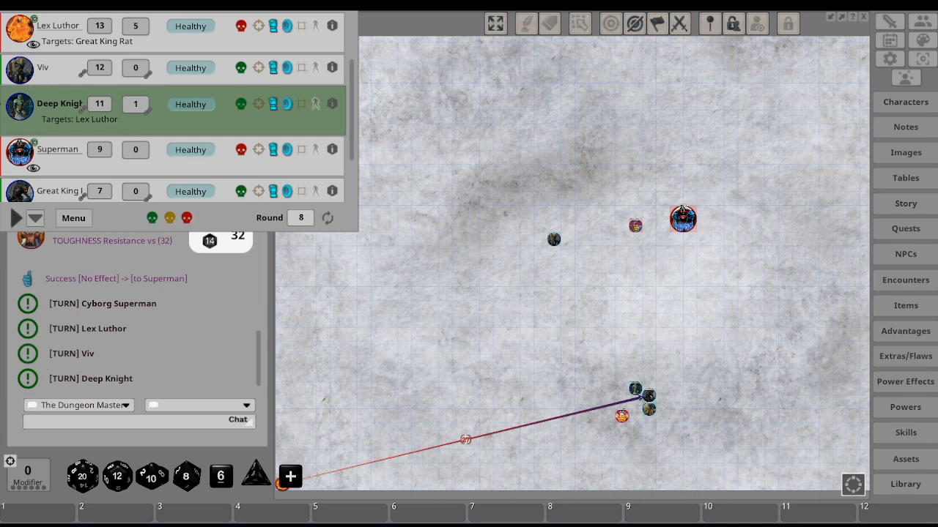
click(57, 149)
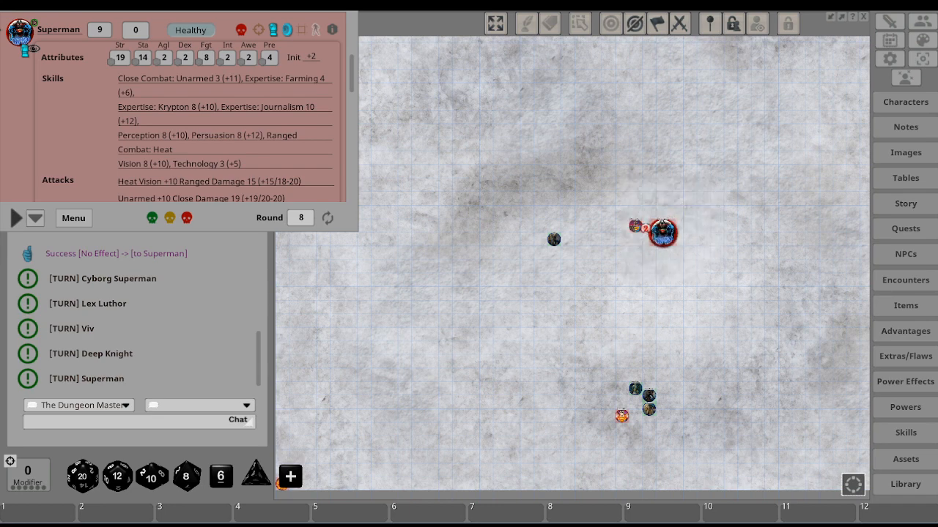
Step: Roll Superman's 'Unarmed +10 Close Damage 19' attack against targeted Cyborg Superman
scroll(down, 3)
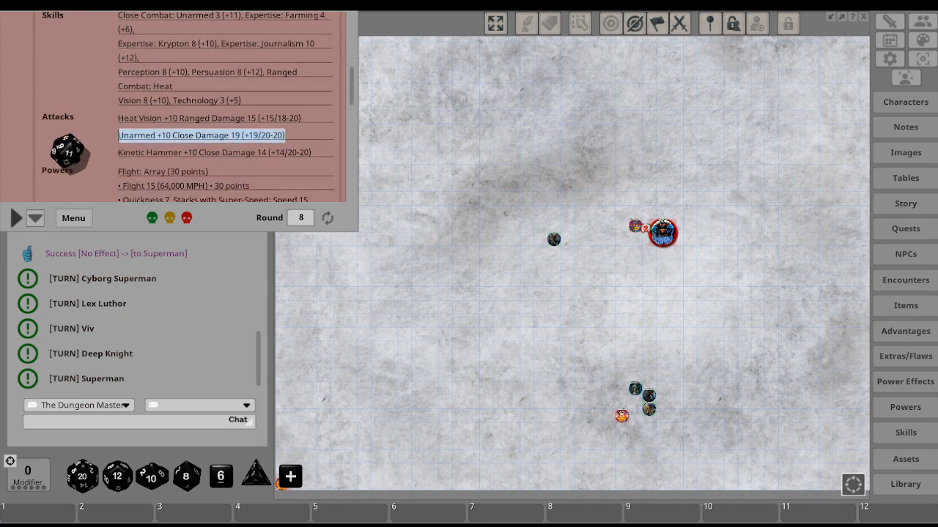
click(200, 134)
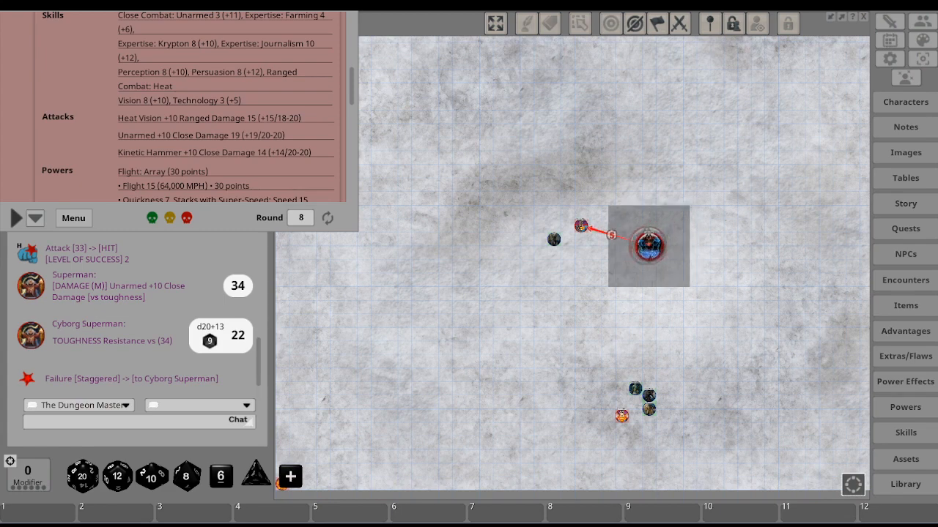
Step: Move the red-ringed token about 5 squares to a new spot on the map
drag(648, 246, 539, 286)
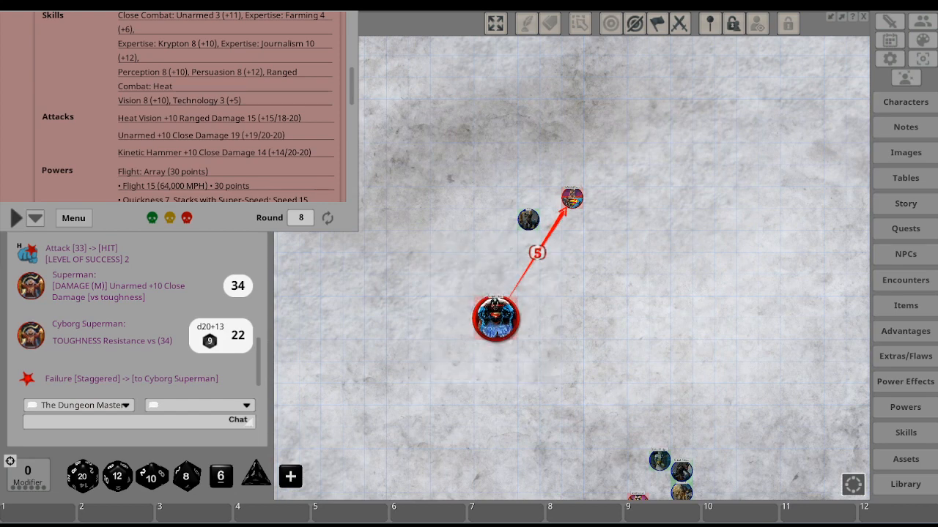
mouse_move(15, 217)
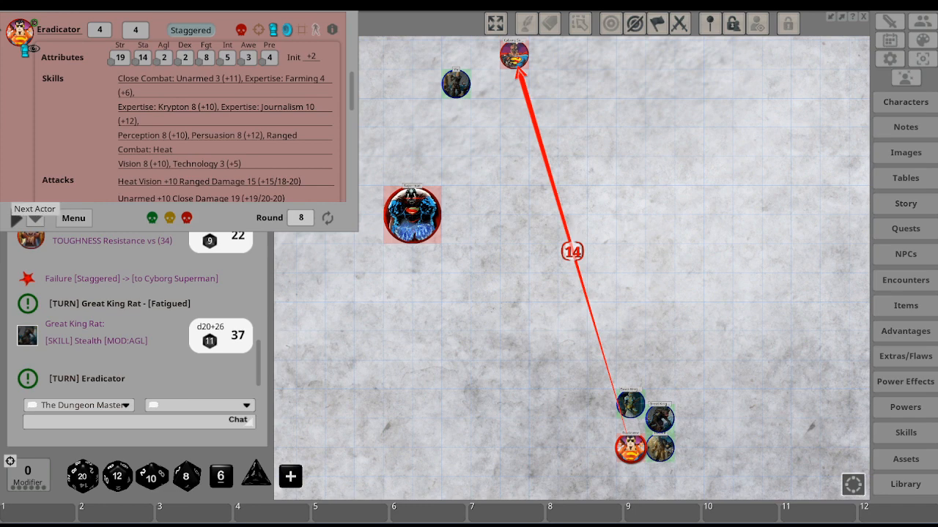
Step: Advance the tracker into round 9 so staggered Cyborg Superman becomes active
click(15, 218)
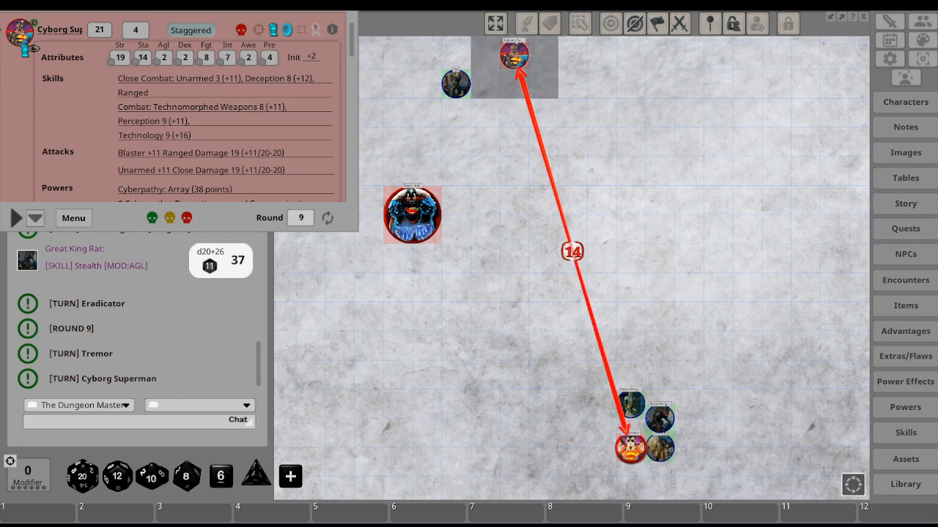
drag(516, 56, 456, 111)
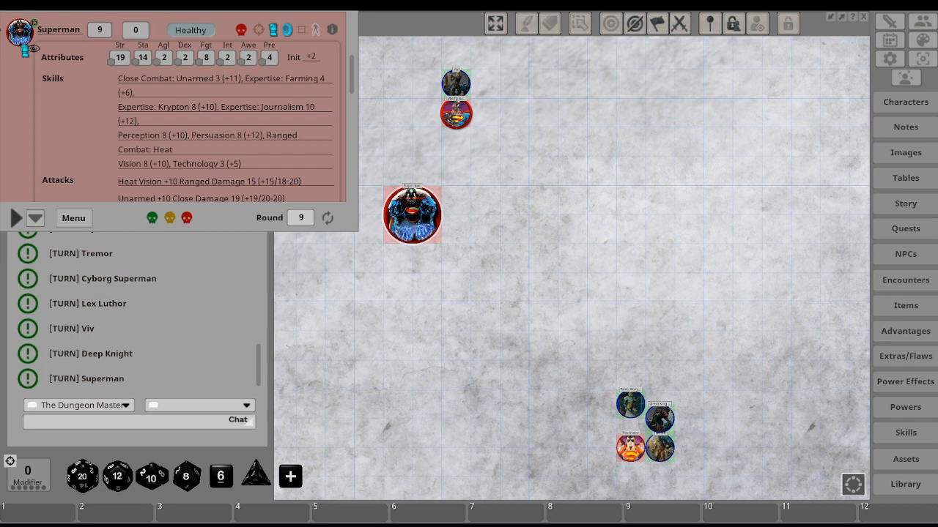
Step: Move Superman beside Cyborg Superman, strike him unarmed, then fire Heat Vision at Eradicator
drag(412, 214, 455, 114)
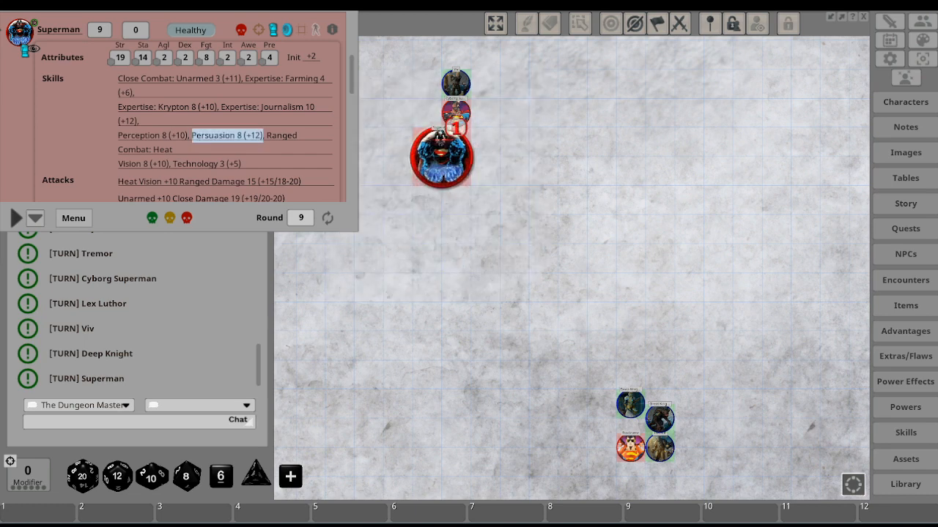
scroll(down, 3)
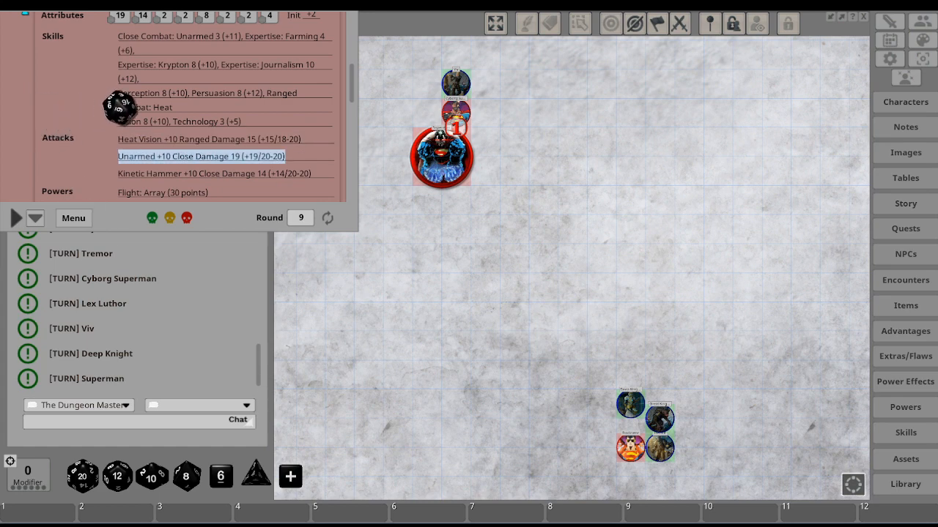
click(197, 155)
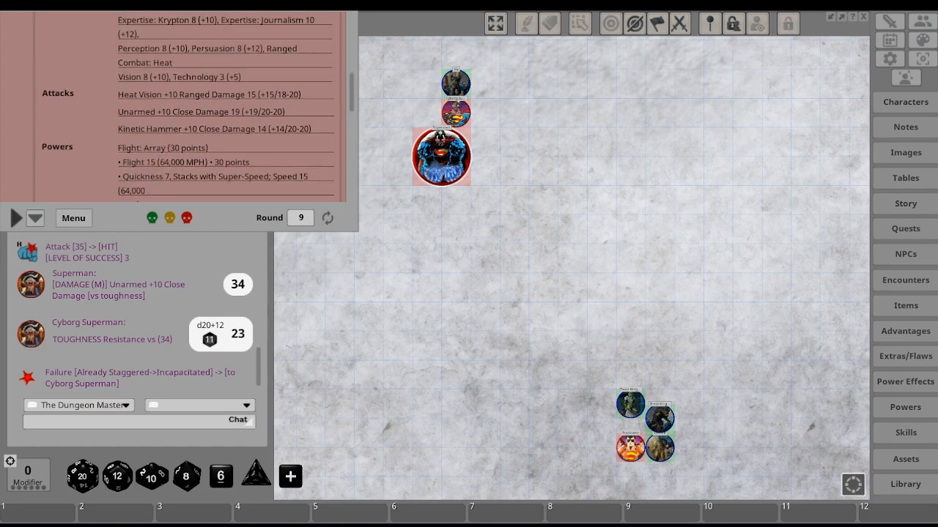
click(208, 93)
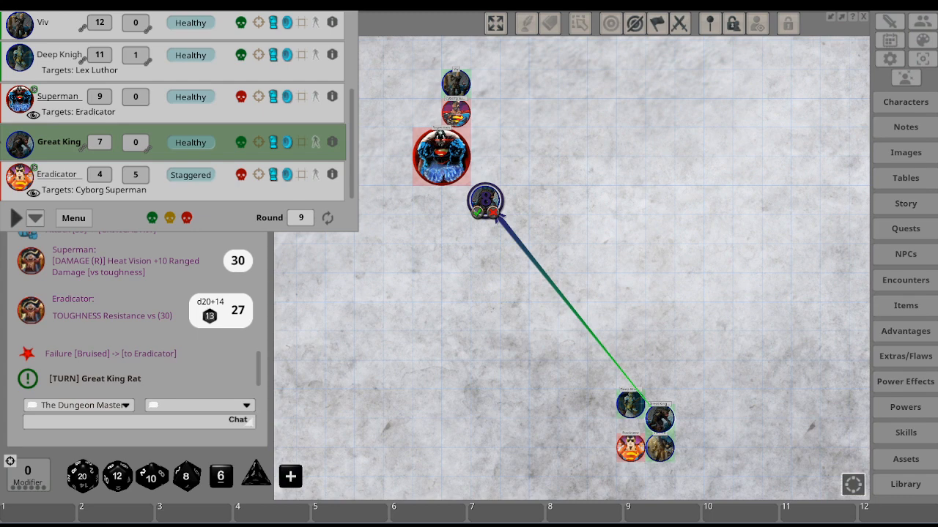
Step: Move Great King Rat's token up the map to stand beside Superman
drag(660, 417, 485, 199)
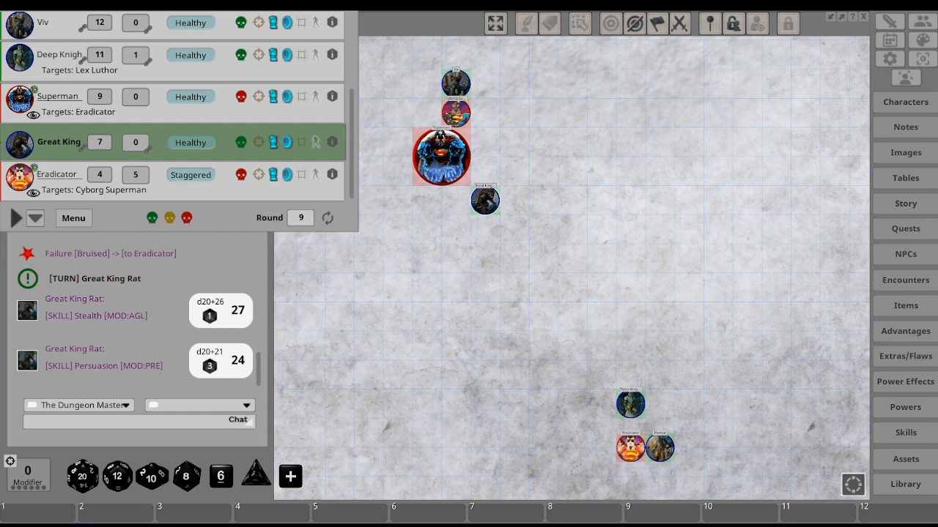
Step: End Great King Rat's turn so Eradicator becomes the active combatant
click(55, 173)
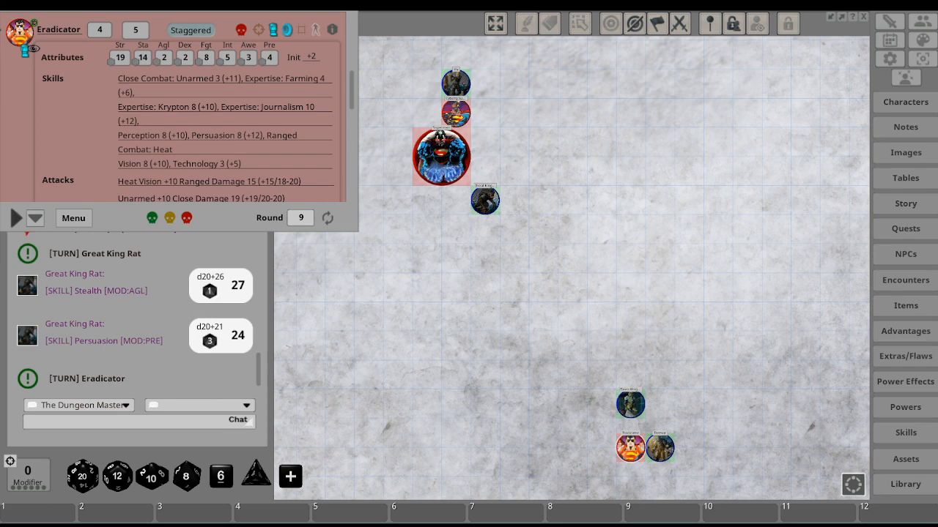
Step: Move Eradicator beside Superman and Great King Rat, then advance combat into round 10 with Tremor acting
drag(630, 449, 484, 261)
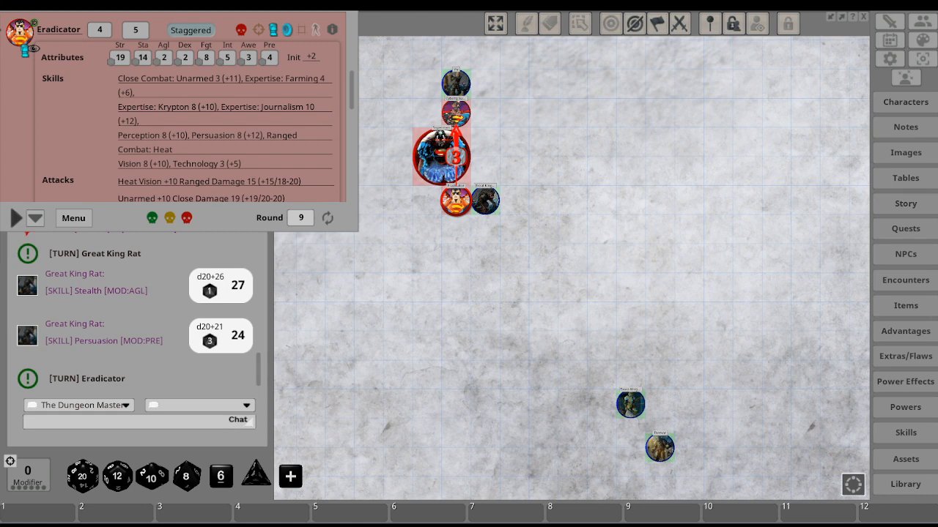
mouse_move(15, 217)
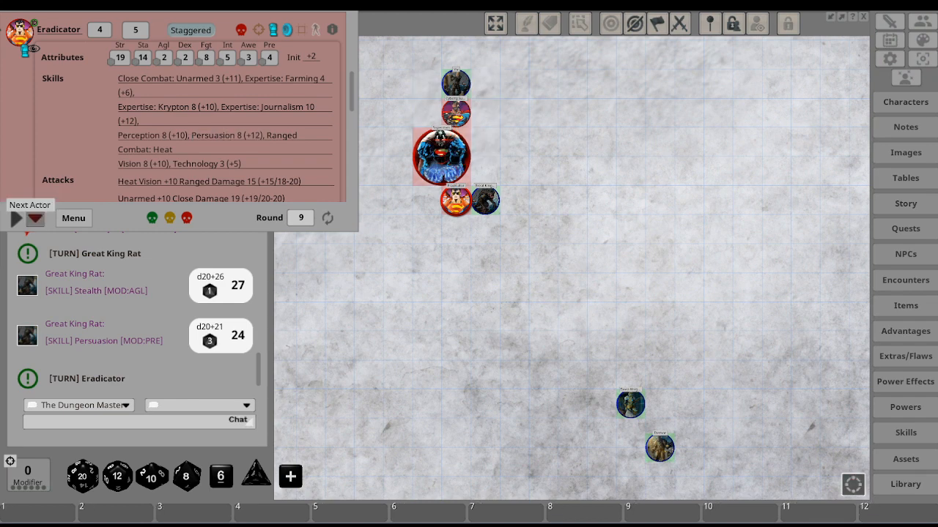
click(14, 218)
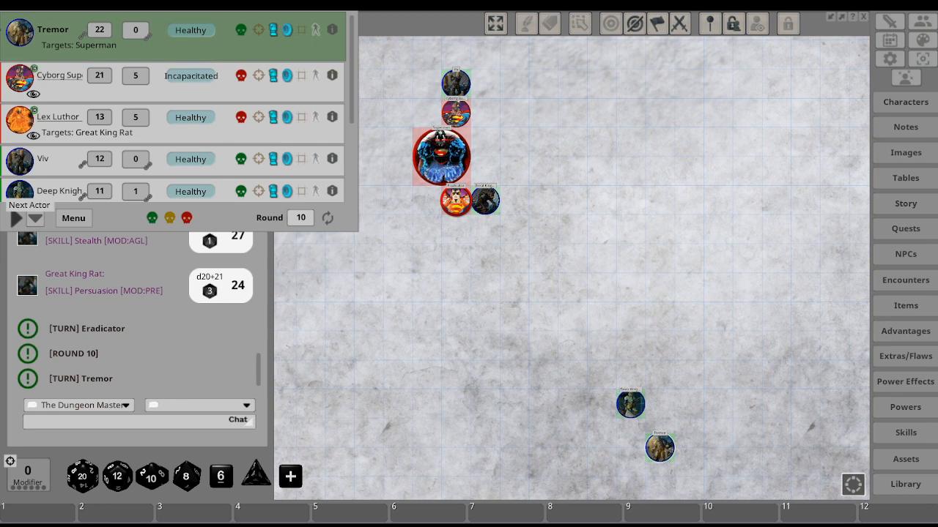
Step: Move Tremor's token in two drags up toward the cluster of heroes near the map's center
drag(659, 447, 485, 285)
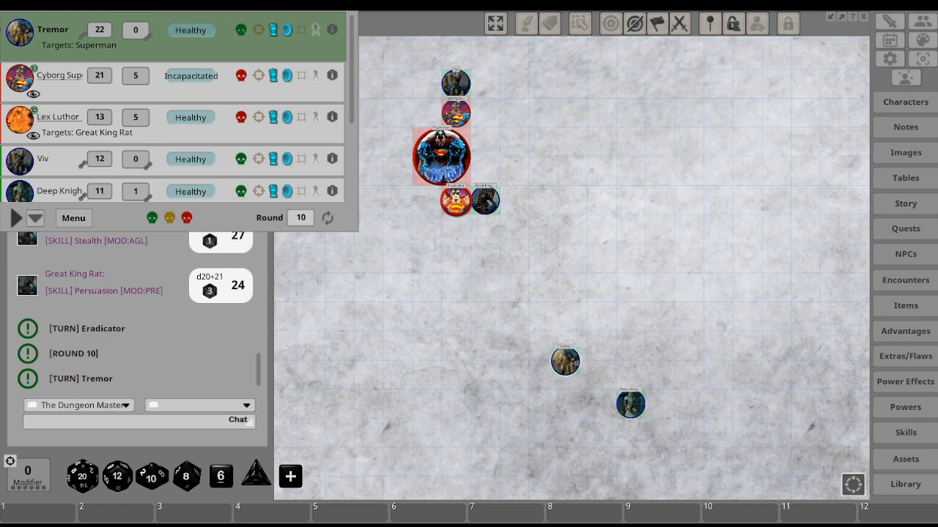
drag(565, 361, 485, 286)
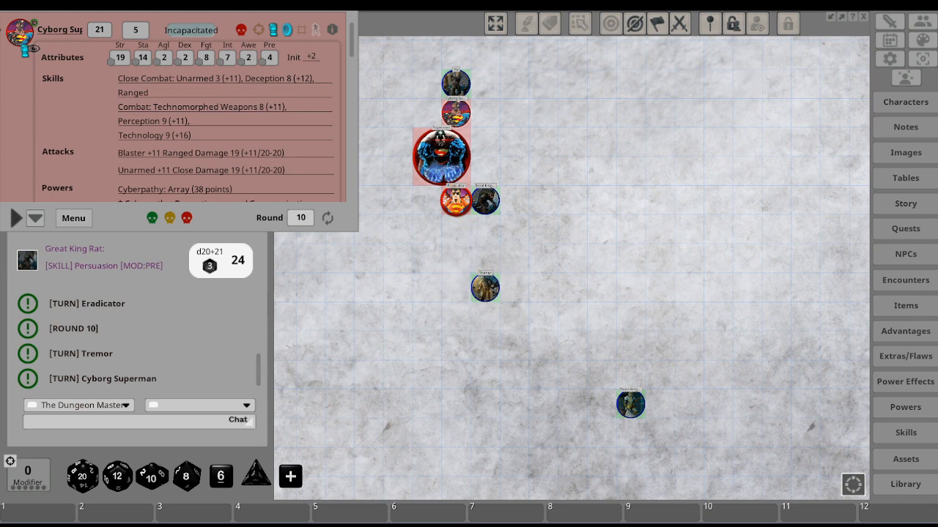
click(455, 82)
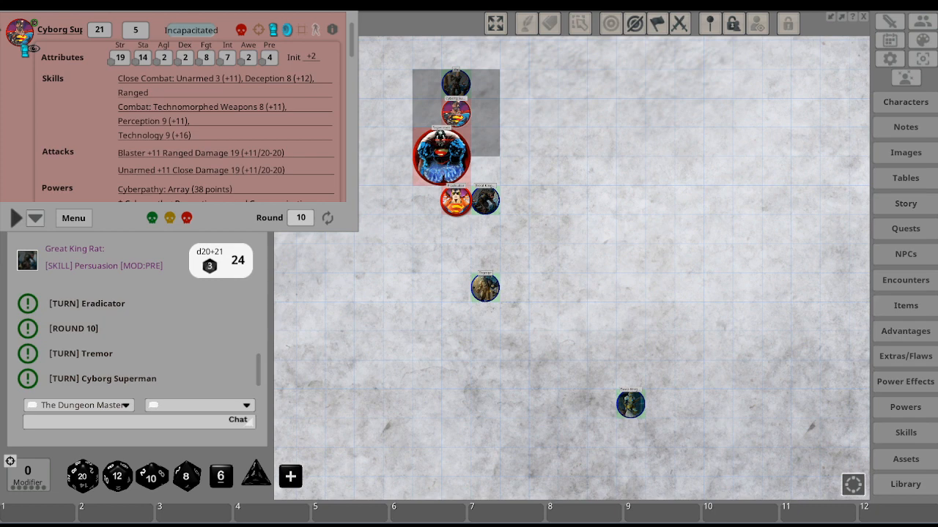
scroll(down, 3)
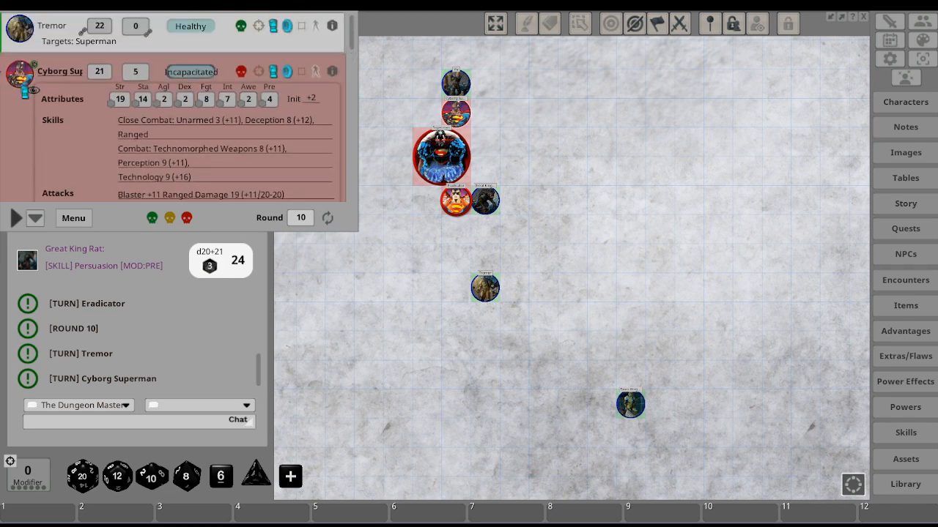
click(191, 71)
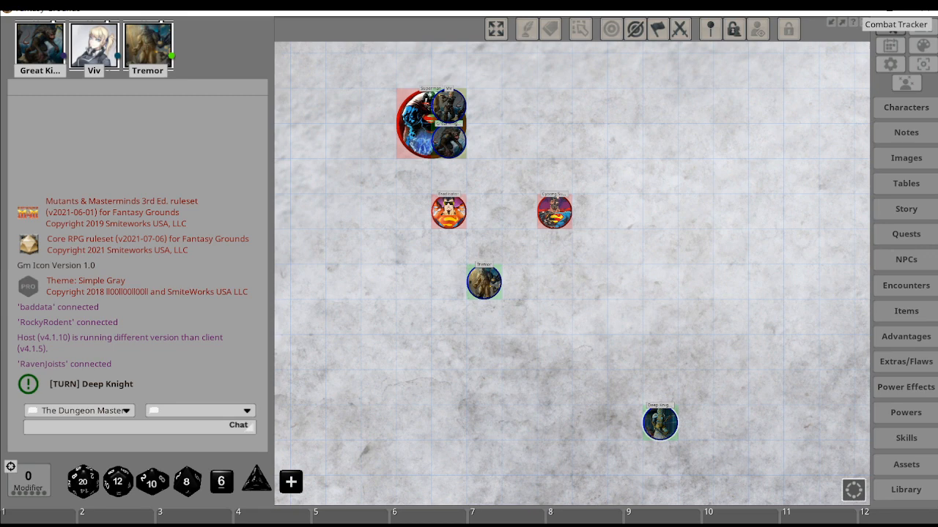
Step: Reopen the combat tracker for Great King Rat's turn
click(897, 24)
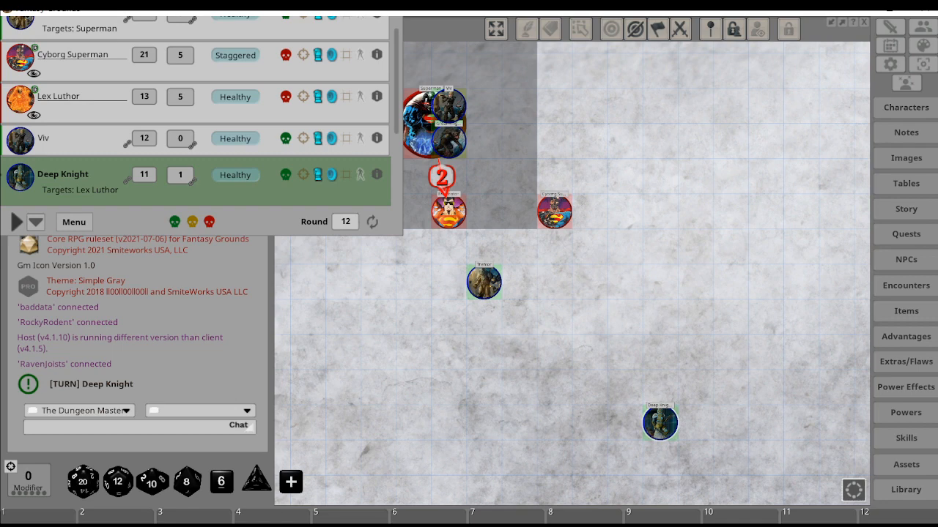
mouse_move(17, 223)
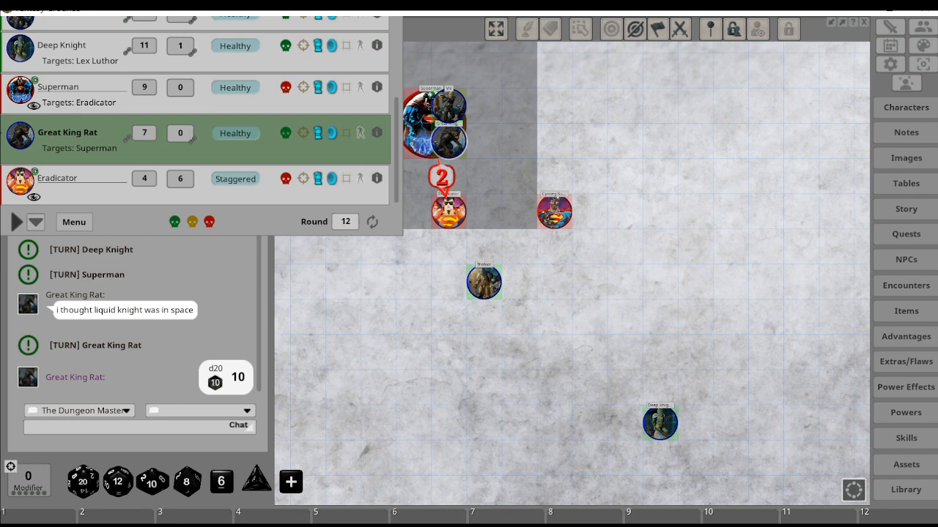
Step: Pass the turn from Great King Rat to Eradicator and advance to the next actor
click(57, 179)
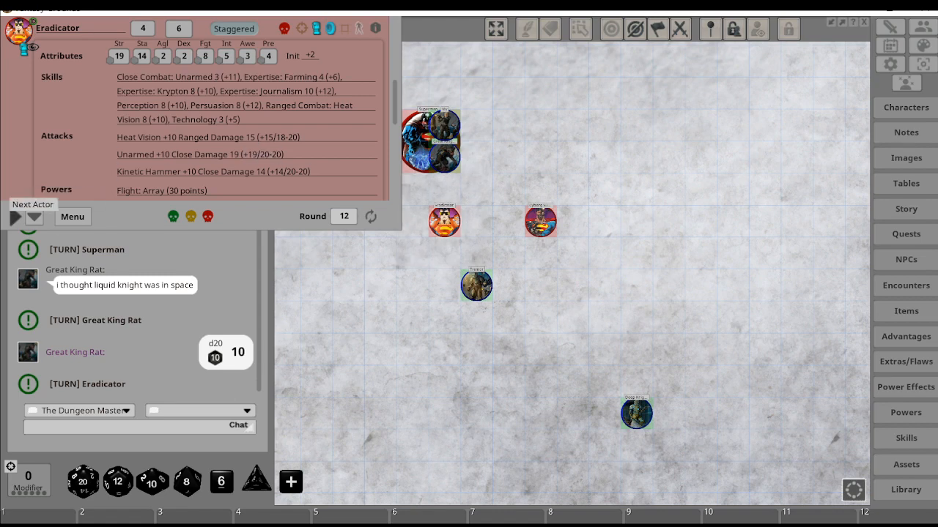
click(15, 217)
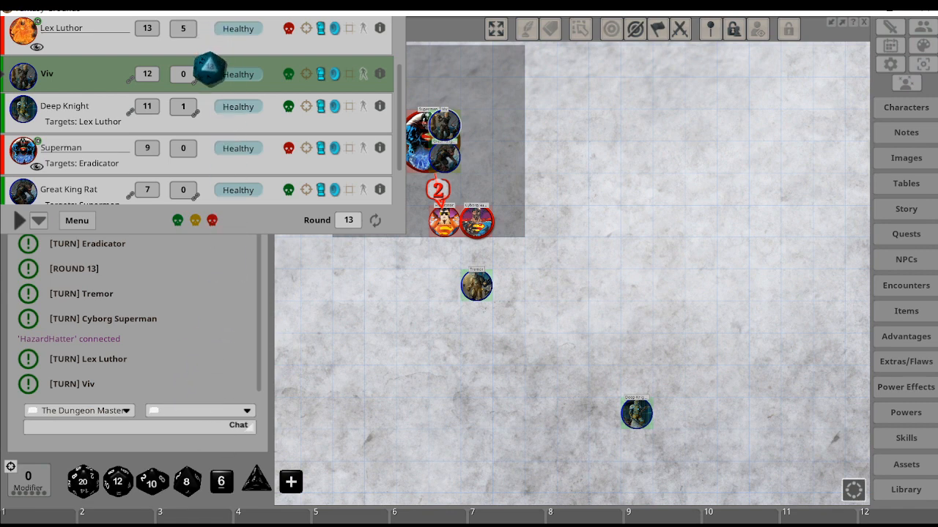
click(82, 480)
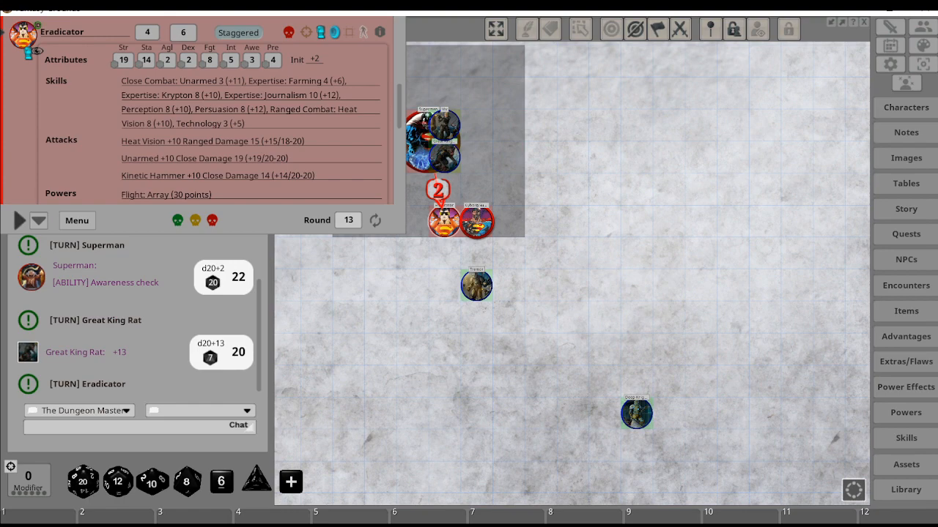
Step: Scroll down the chat to see Great King Rat's missed melee attack against Superman
scroll(down, 3)
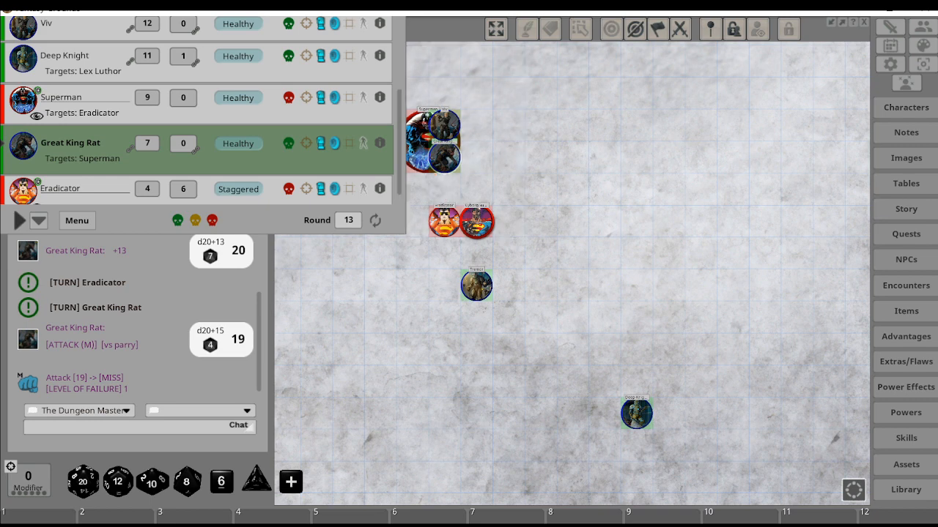
Step: Browse the Campaign token folder through several pages to the Superman portraits, then close the Assets browser
click(905, 464)
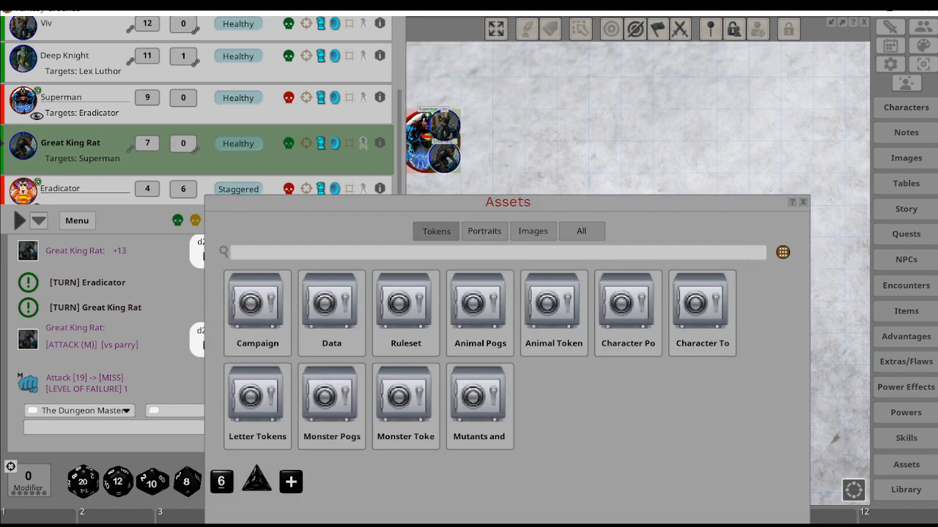
mouse_move(258, 300)
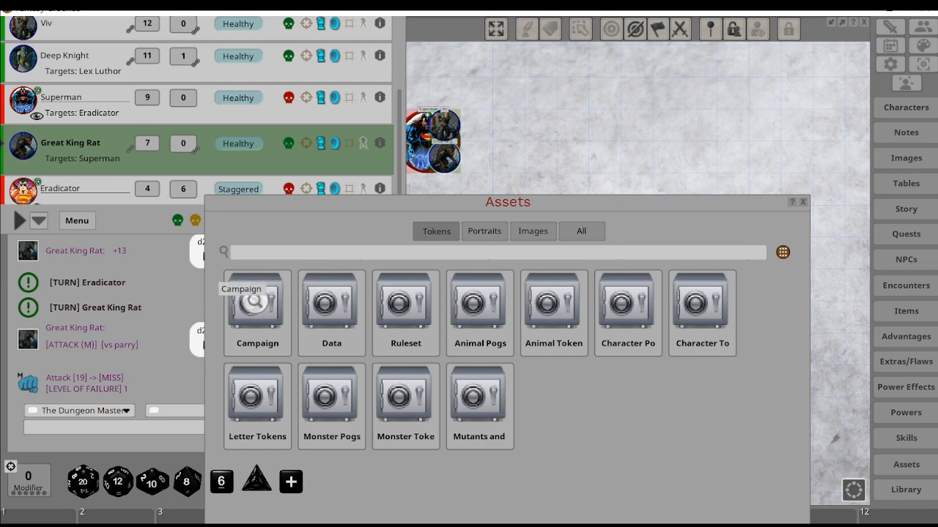
double_click(258, 304)
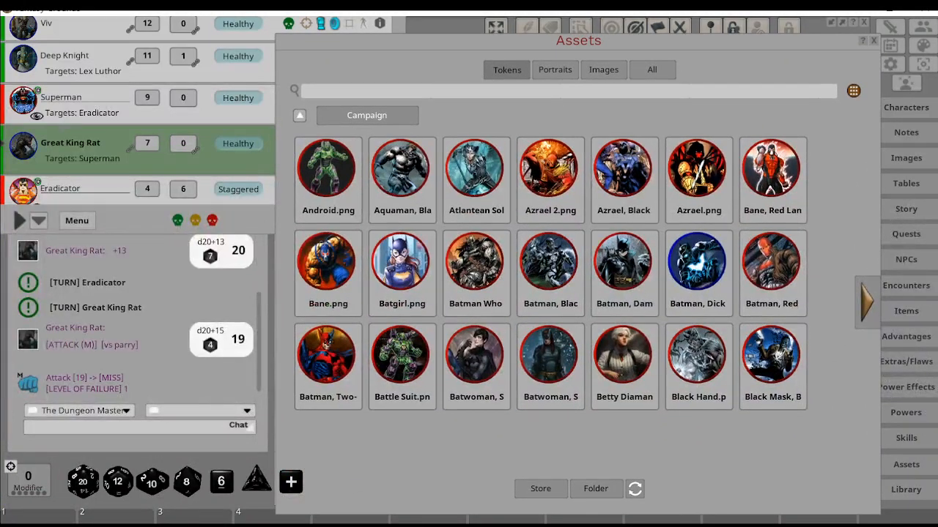
mouse_move(867, 300)
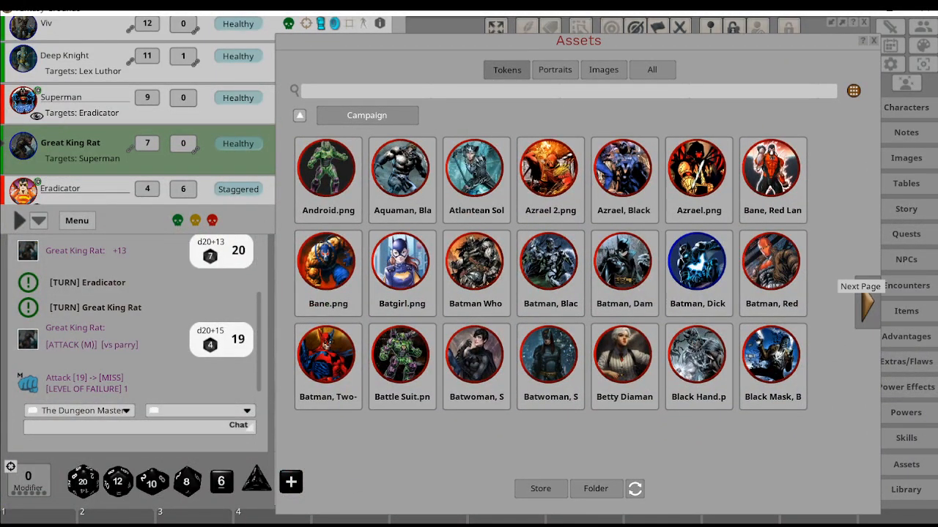
click(867, 304)
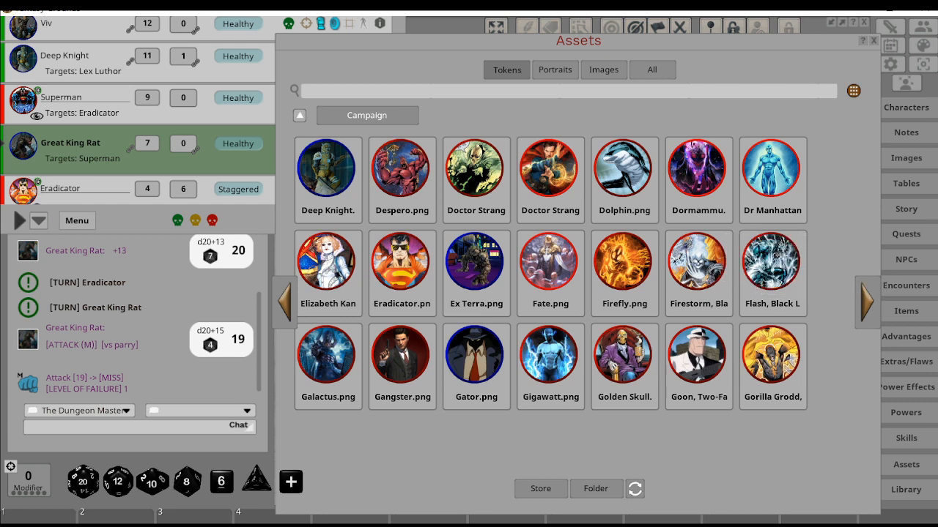
click(867, 301)
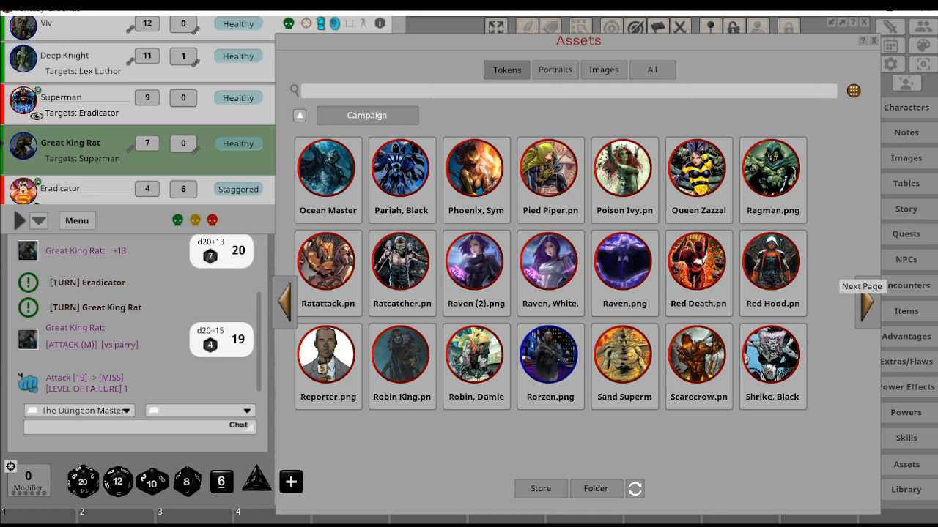
click(867, 307)
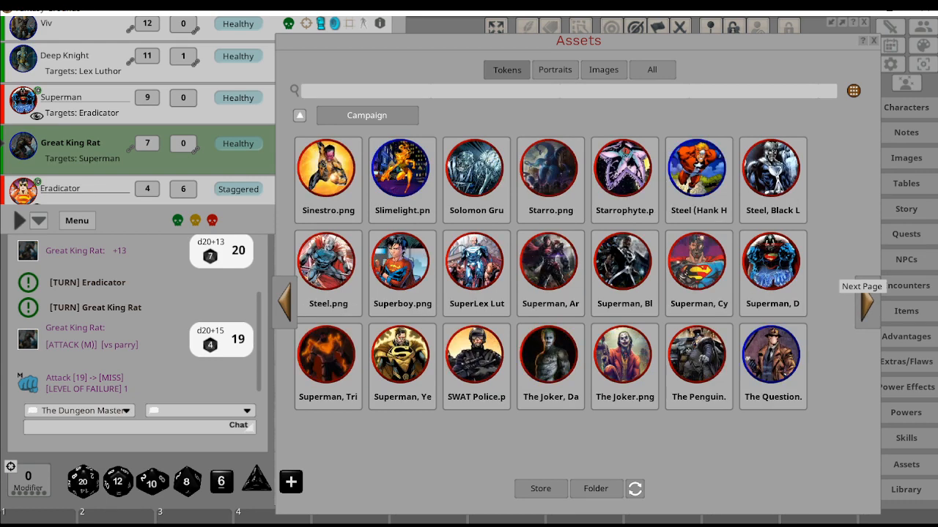
mouse_move(772, 261)
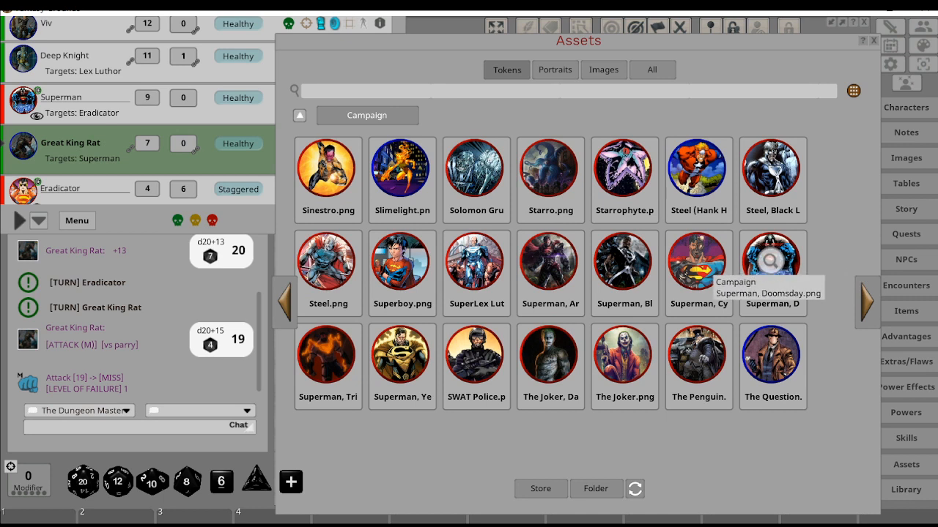
mouse_move(551, 261)
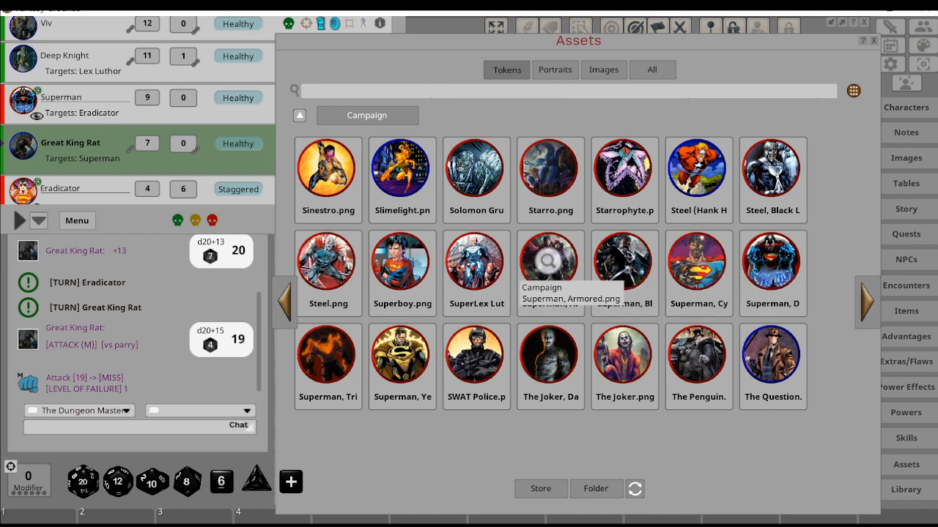
mouse_move(624, 261)
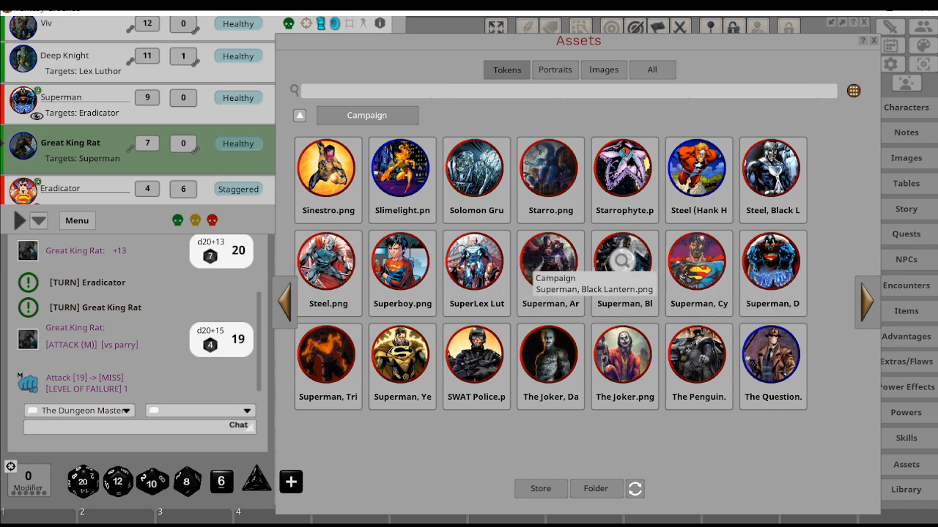
mouse_move(551, 260)
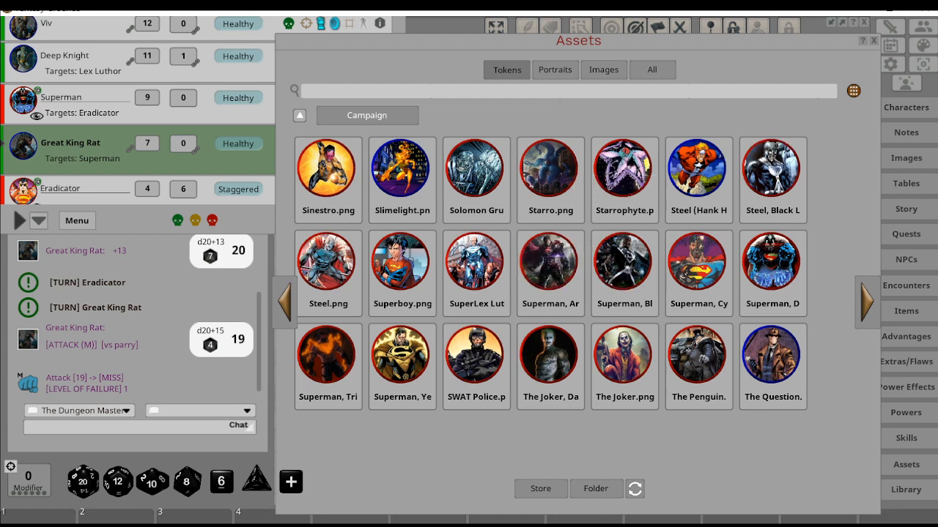
click(874, 41)
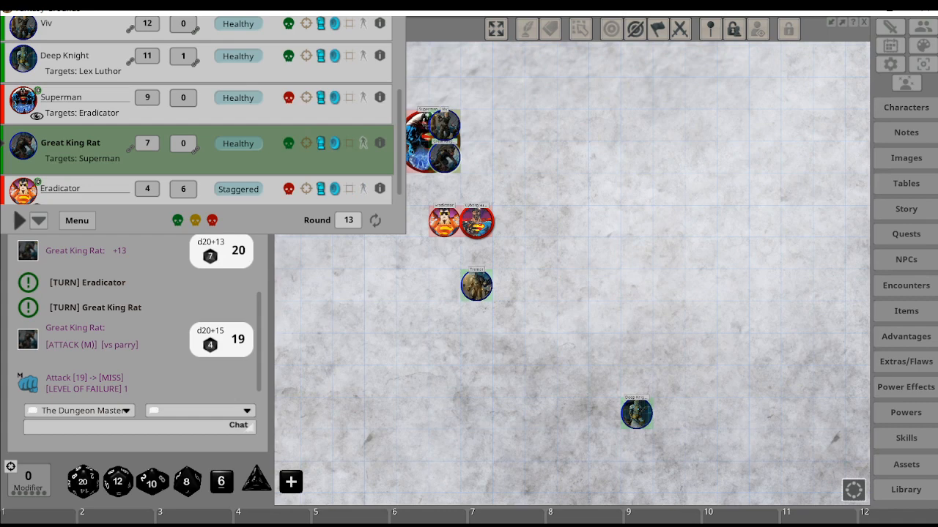